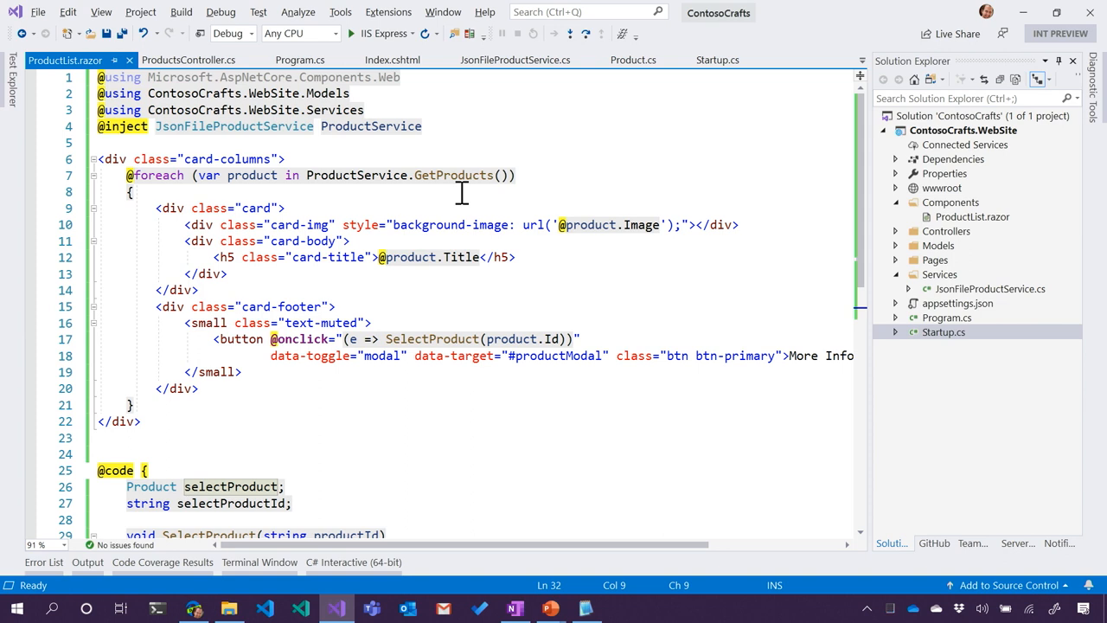
{"action": "mouse_move", "coordinate": [287, 273]}
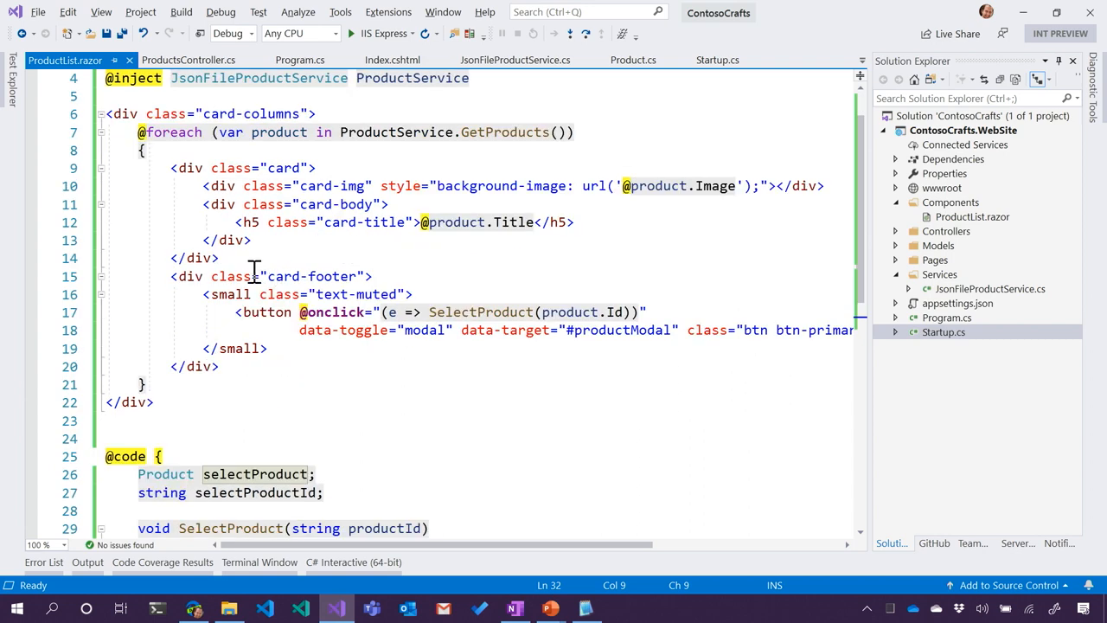
{"action": "mouse_move", "coordinate": [65, 58]}
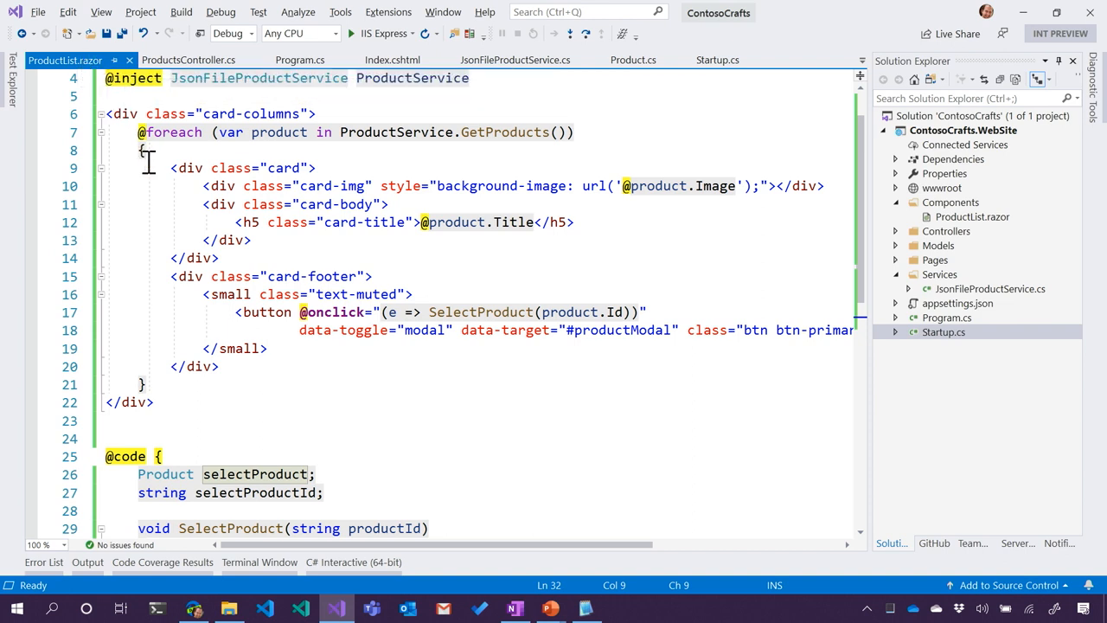
{"action": "mouse_move", "coordinate": [166, 102]}
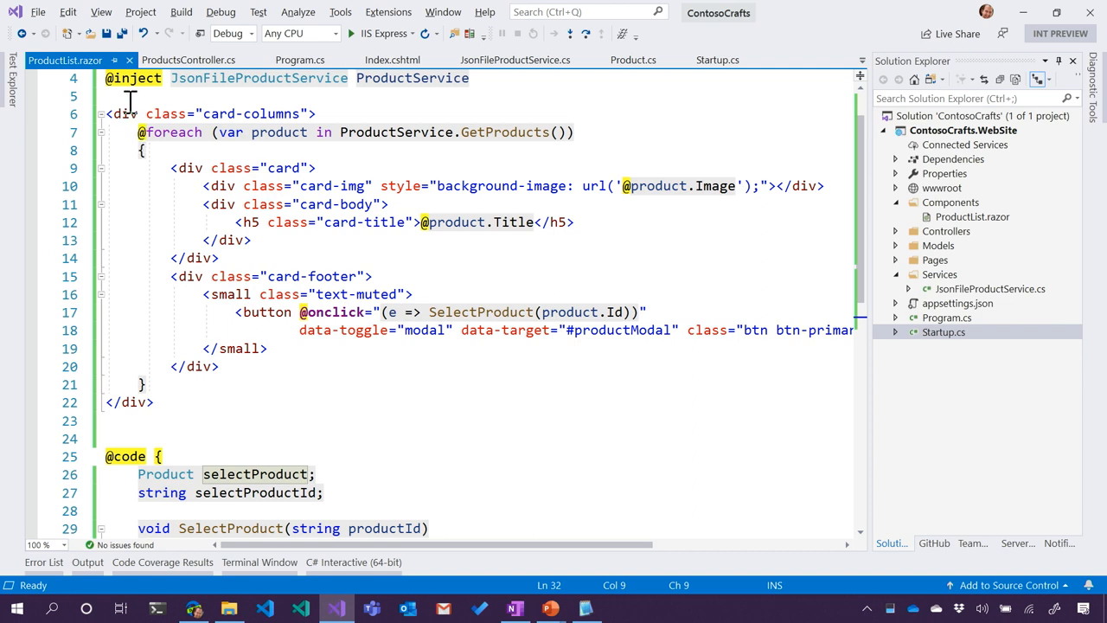
{"action": "mouse_move", "coordinate": [124, 89]}
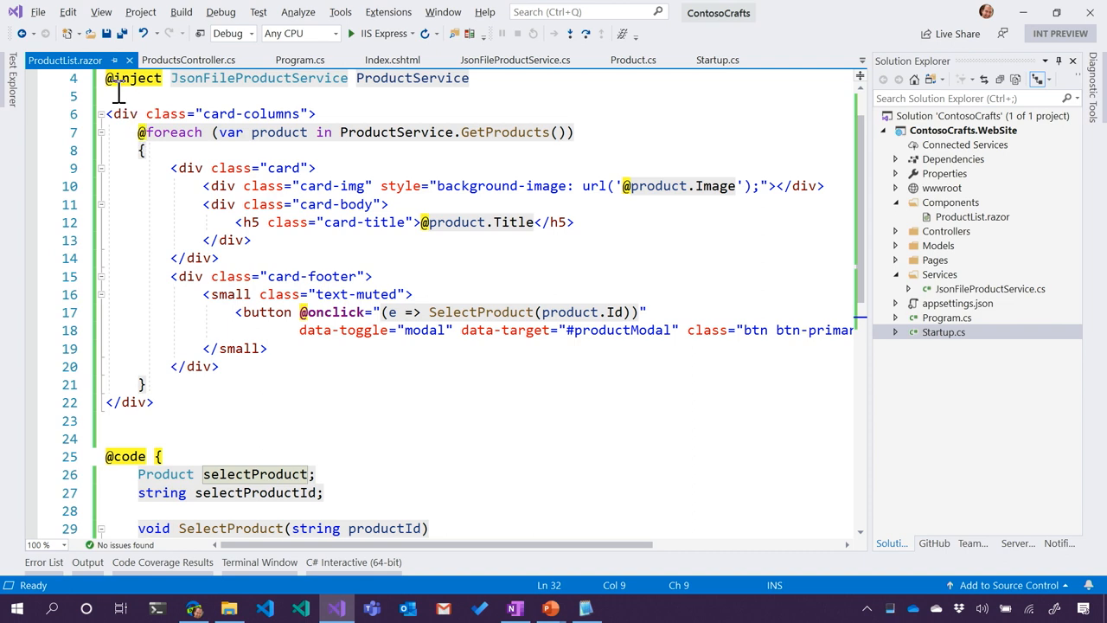
{"action": "mouse_move", "coordinate": [320, 311]}
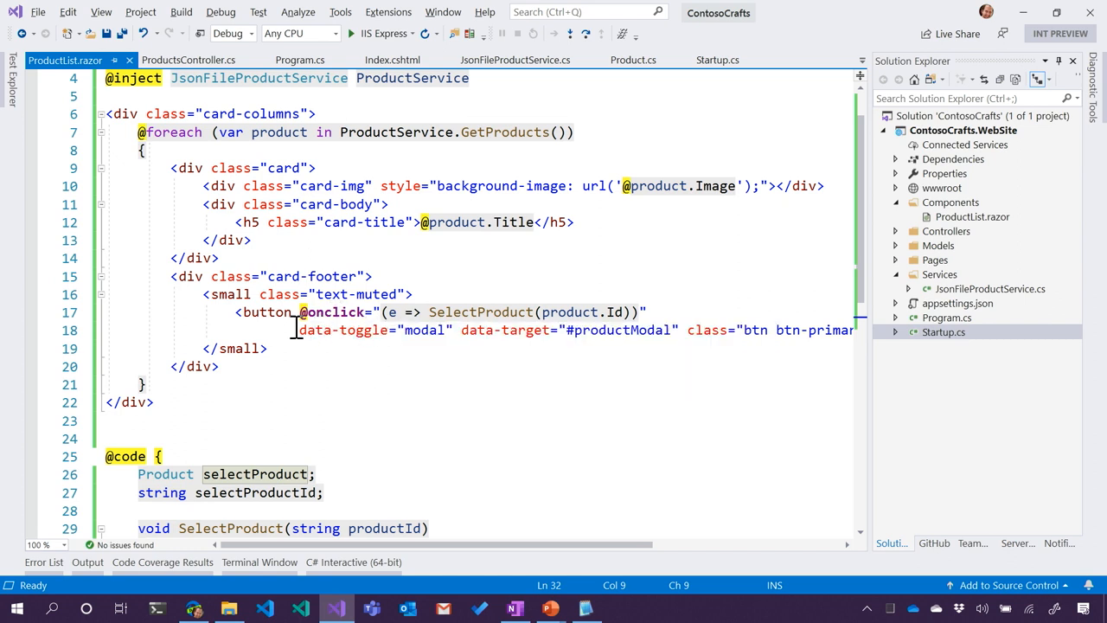
{"action": "mouse_move", "coordinate": [336, 311]}
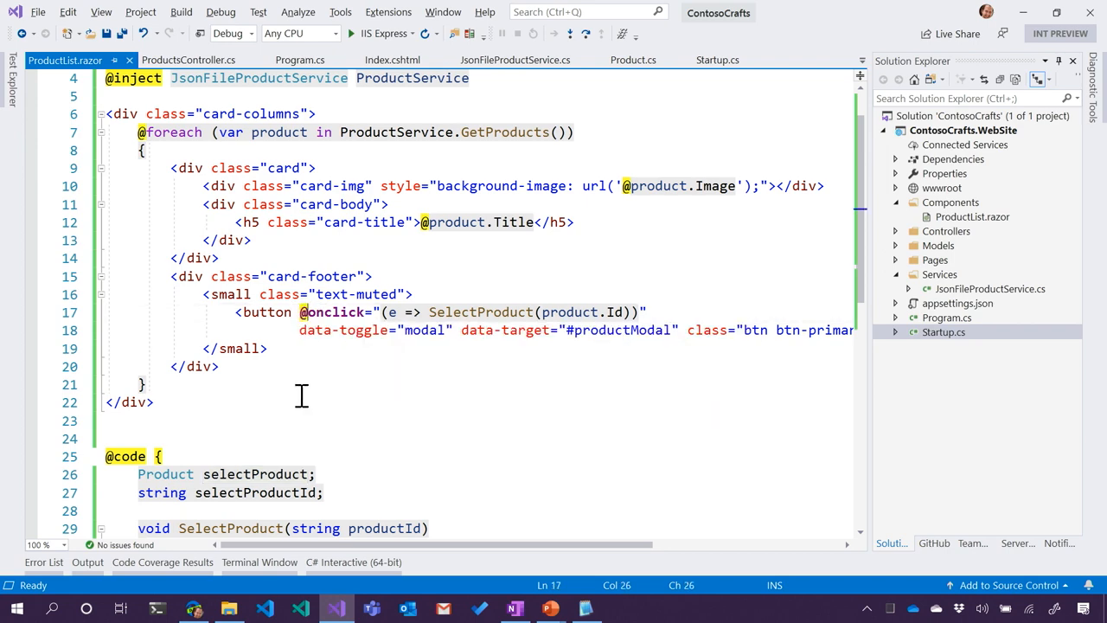
Request More Info for Light-up Corsage on the ContosoCrafts home page
{"action": "scroll", "scroll_direction": "down", "scroll_amount": 3}
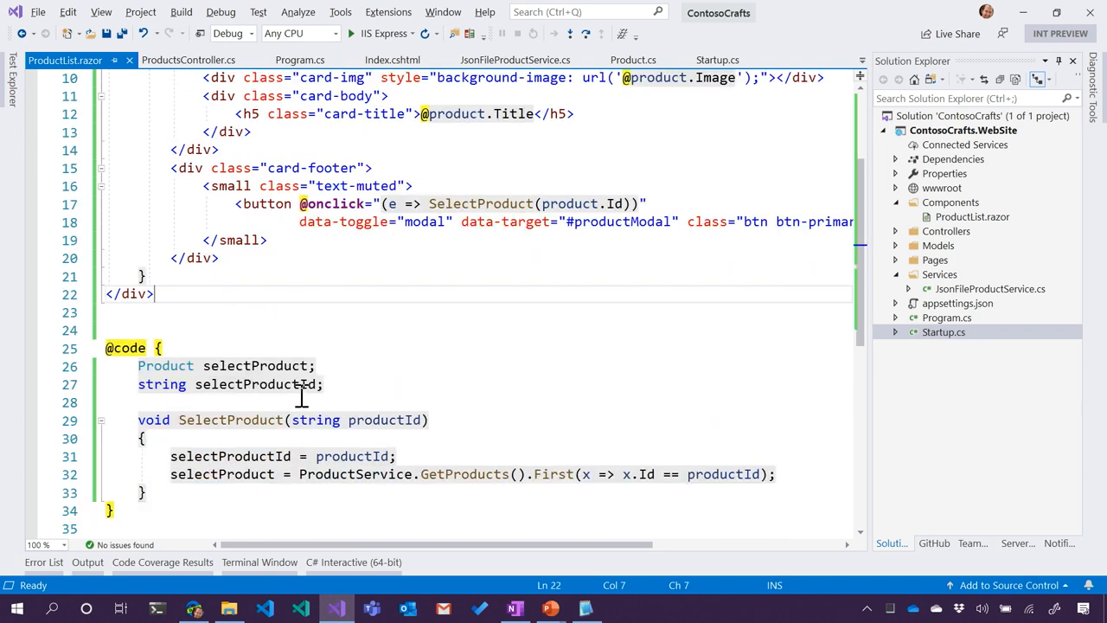
{"action": "mouse_move", "coordinate": [481, 204]}
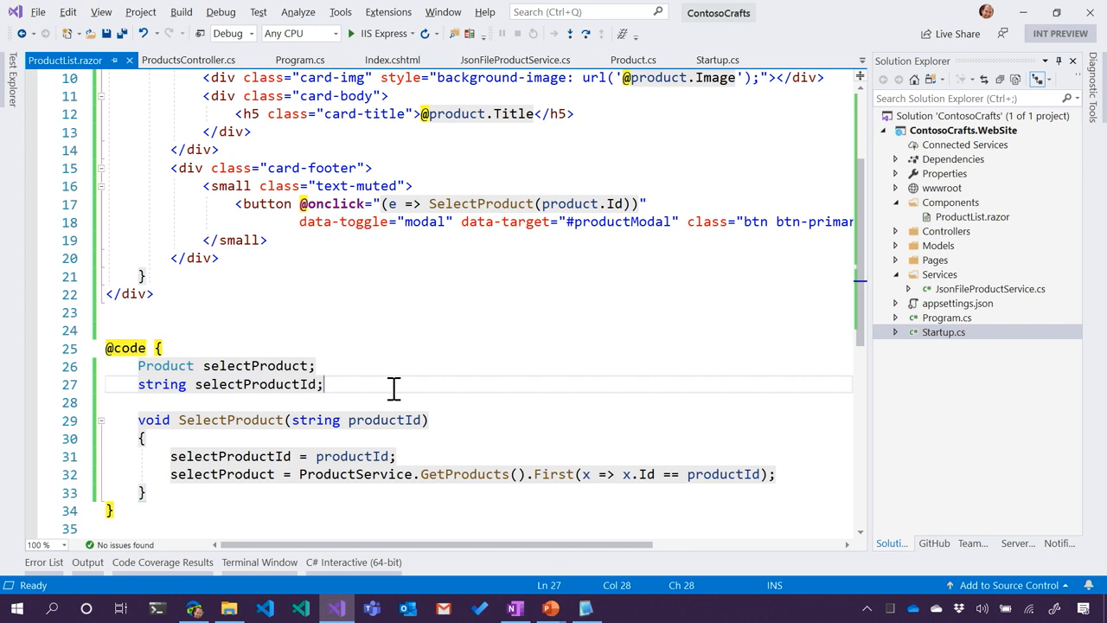
{"action": "mouse_move", "coordinate": [117, 474]}
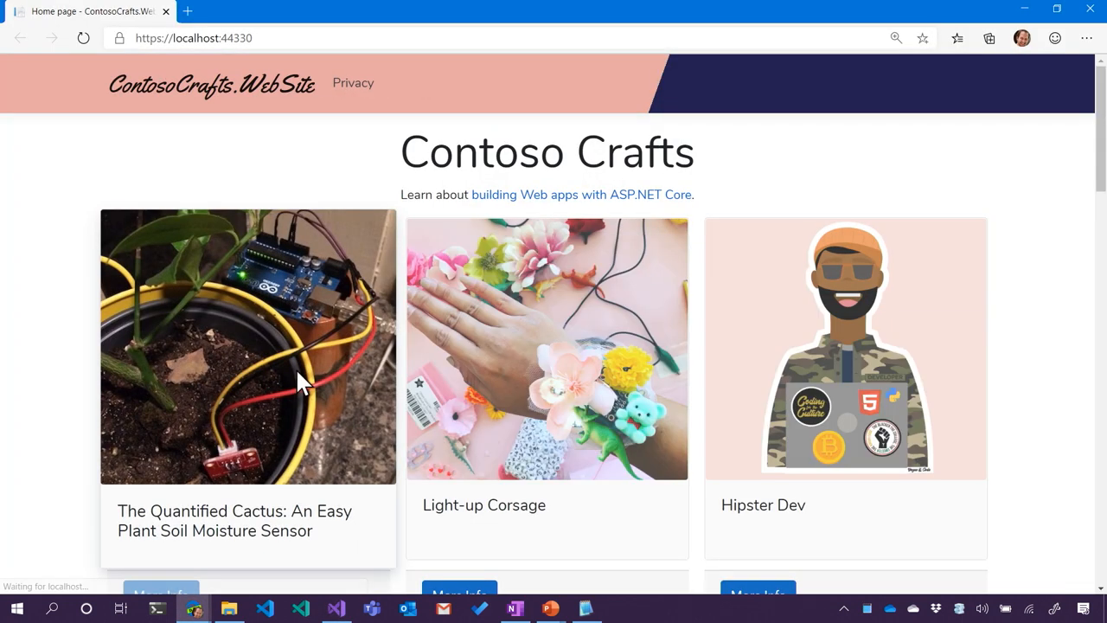
{"action": "scroll", "scroll_direction": "down", "scroll_amount": 3}
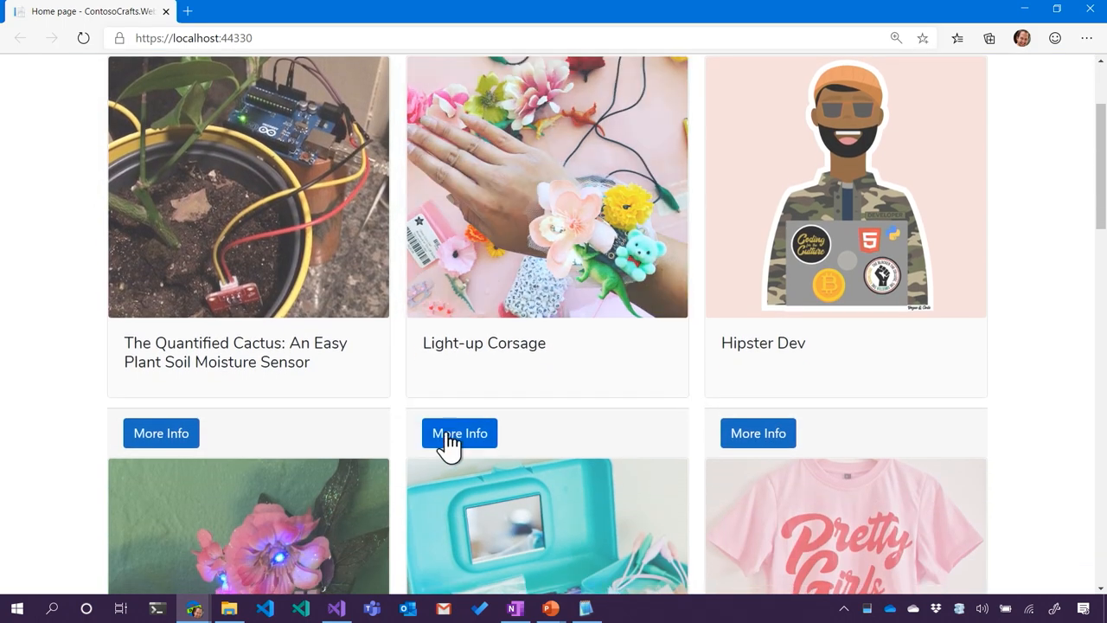
{"action": "left_click", "coordinate": [460, 432]}
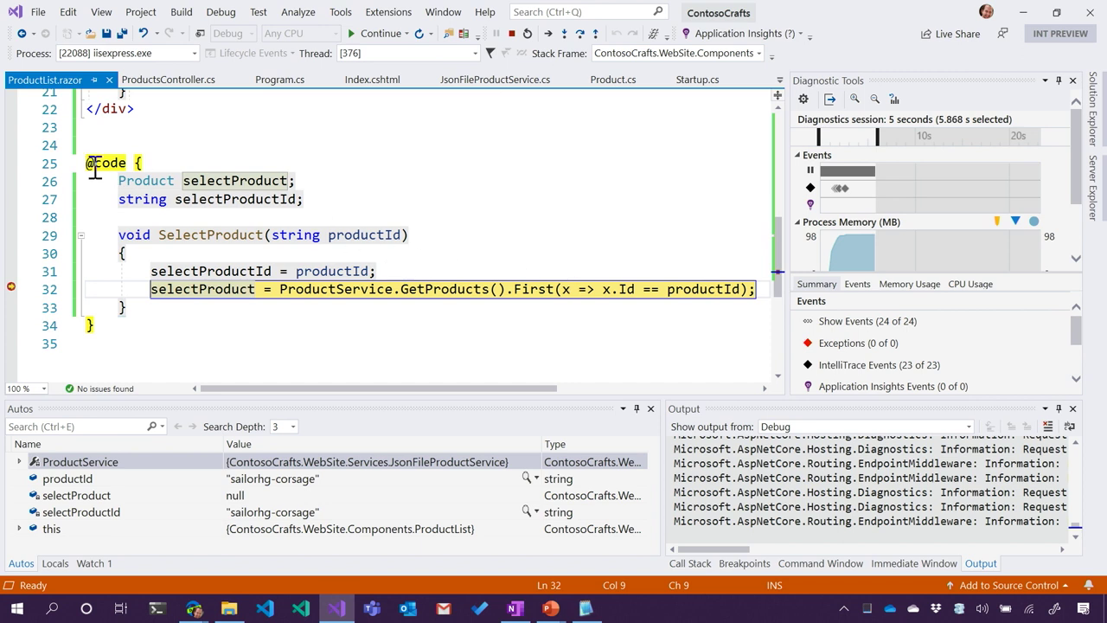
{"action": "mouse_move", "coordinate": [45, 79]}
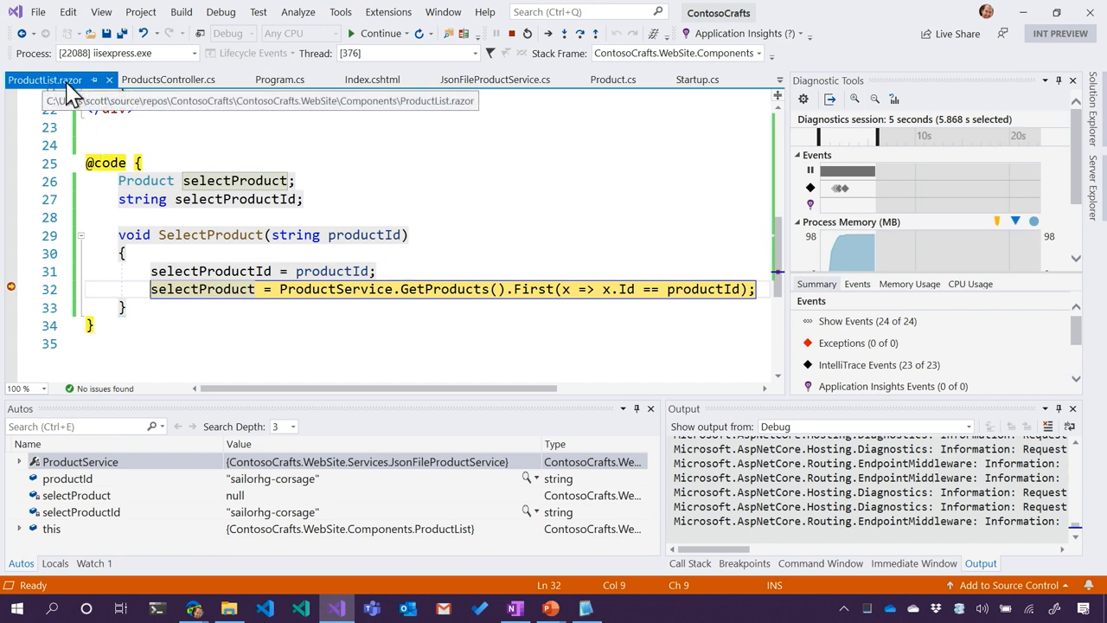
{"action": "mouse_move", "coordinate": [335, 288]}
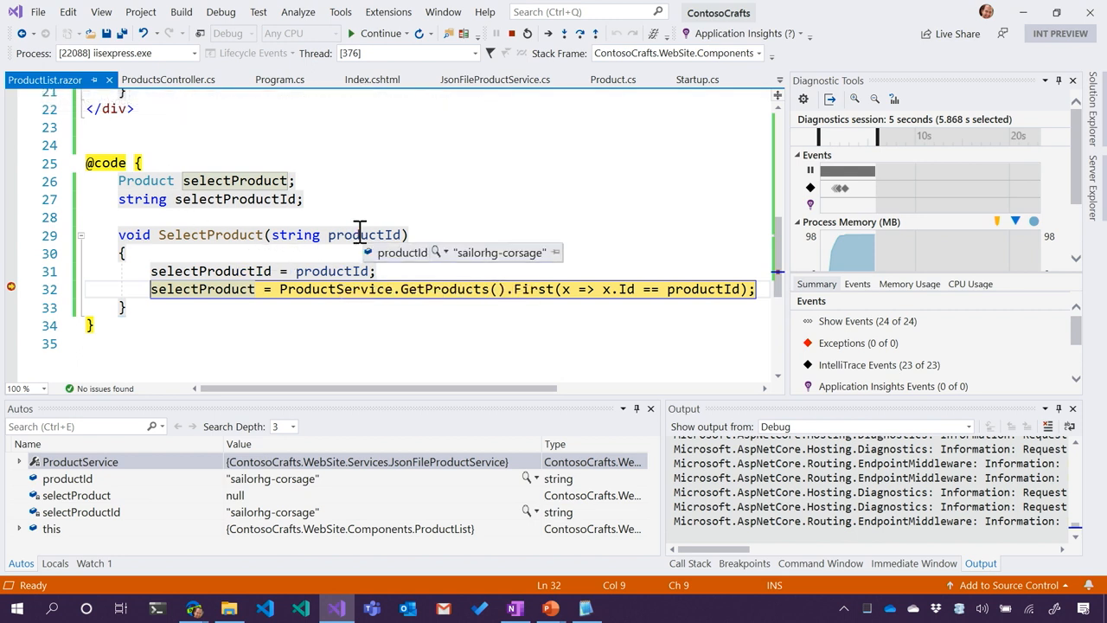
{"action": "mouse_move", "coordinate": [556, 260]}
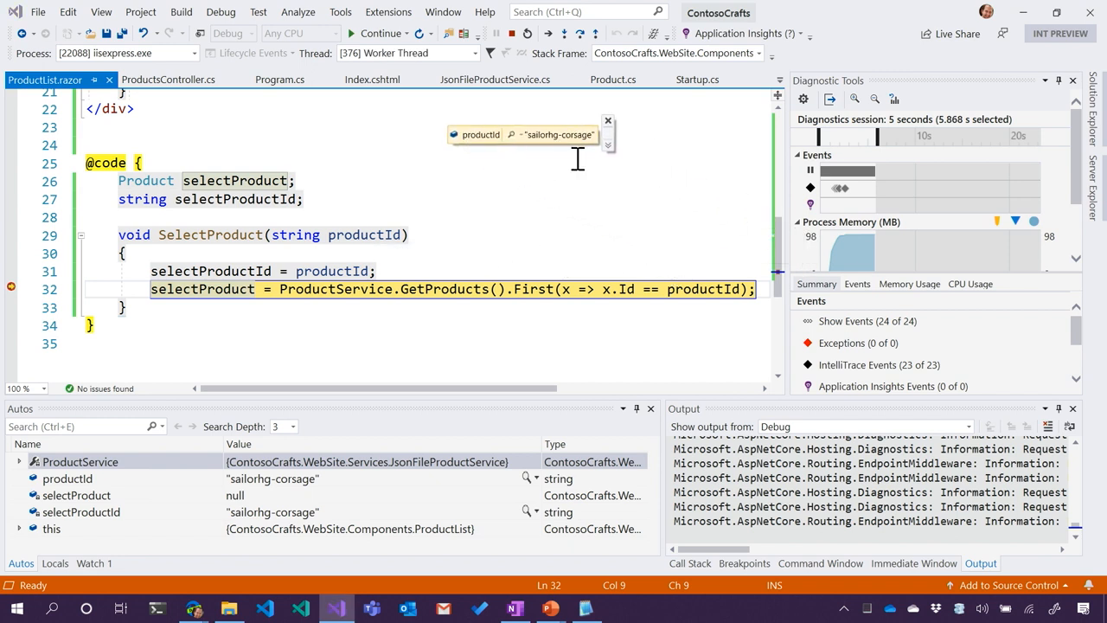
Annotate the pinned productId DataTip with the comment 'this is cool'
{"action": "left_click", "coordinate": [512, 135]}
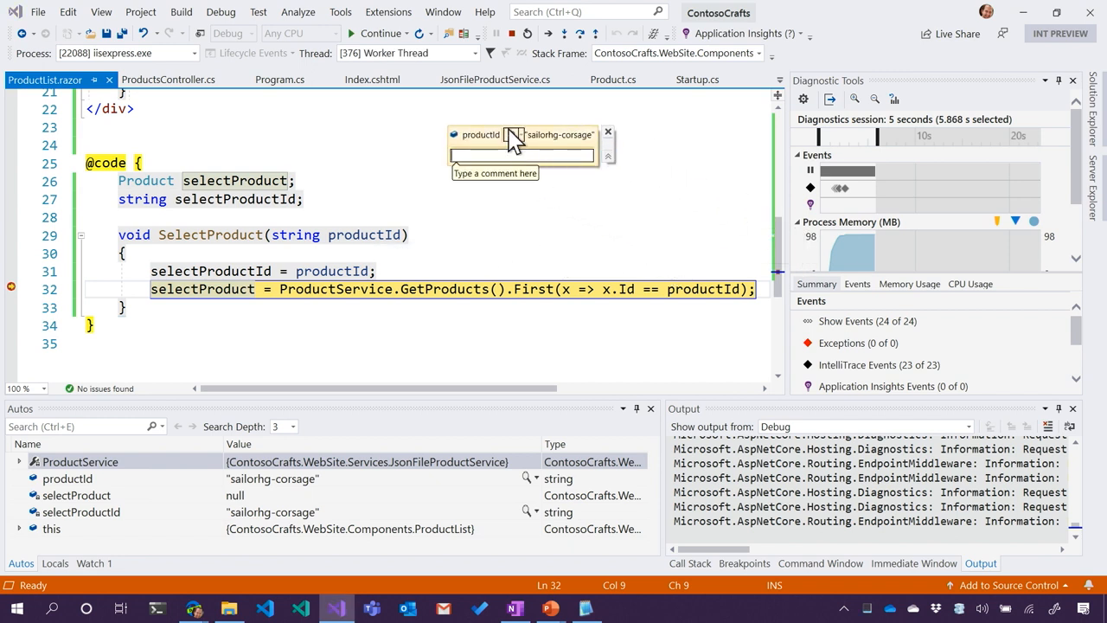
{"action": "type", "text": "this is cool"}
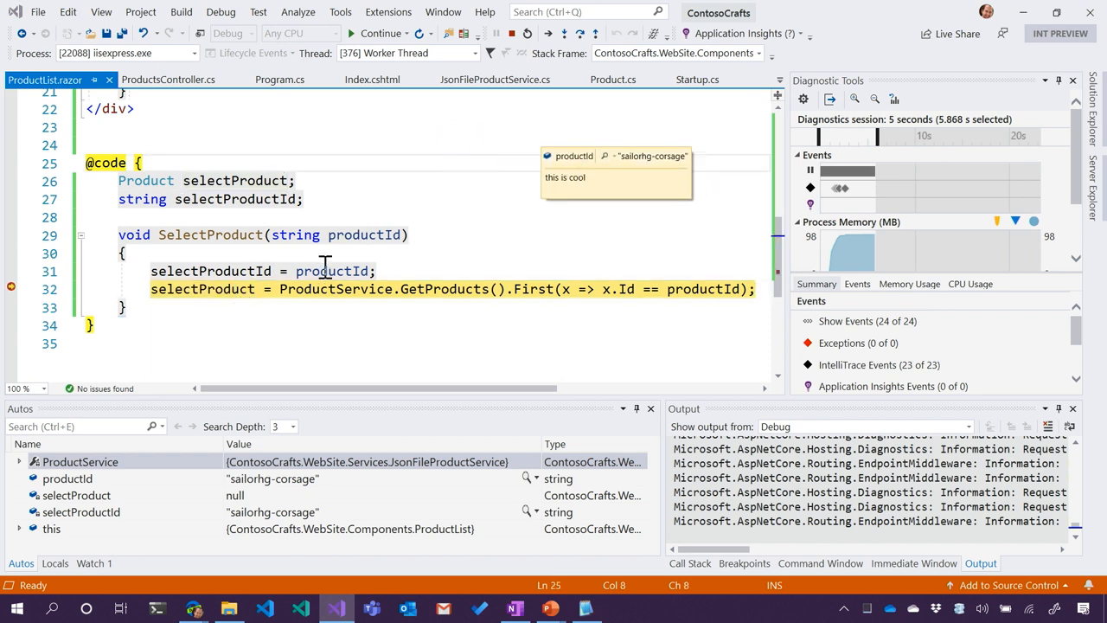
{"action": "left_click", "coordinate": [418, 270]}
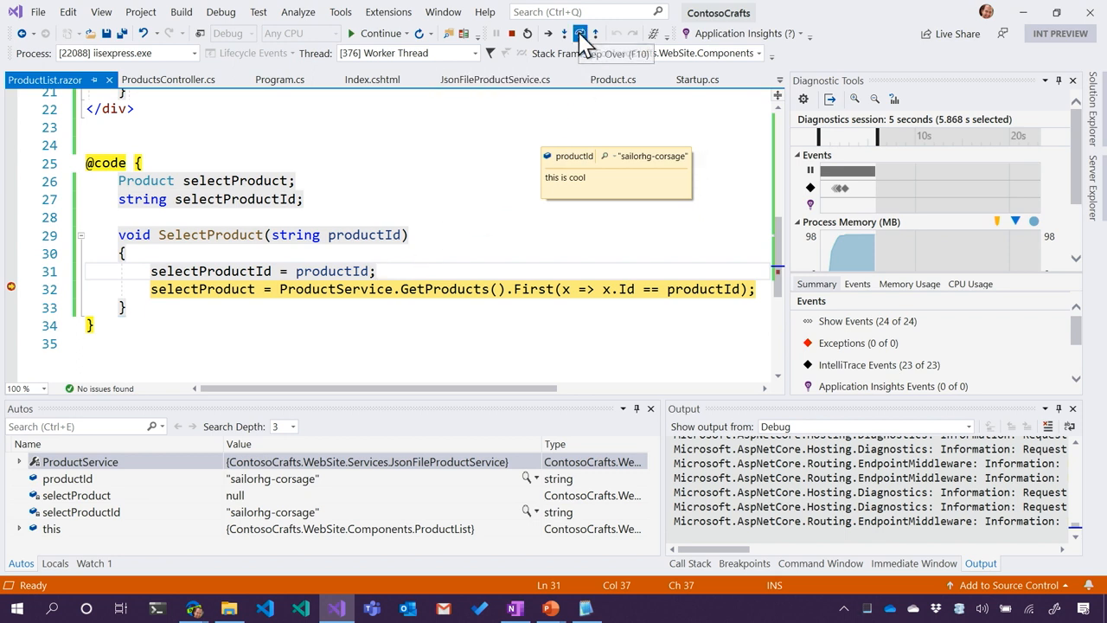
Step through SelectProduct, inspect the ProductService fields, then resume the app
{"action": "left_click", "coordinate": [581, 32]}
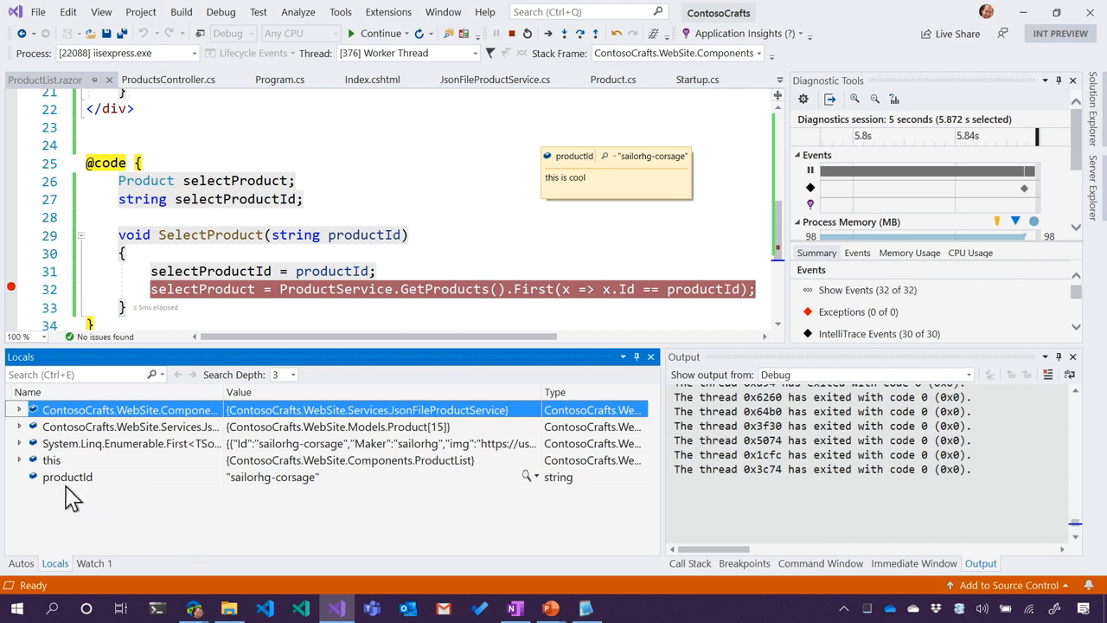
{"action": "mouse_move", "coordinate": [69, 491]}
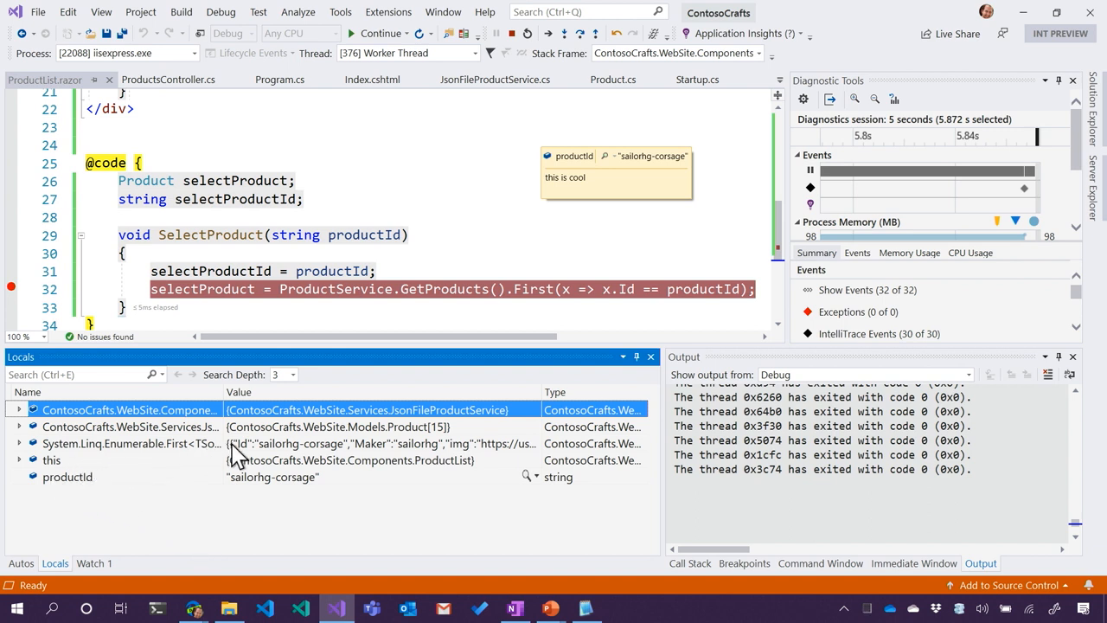
{"action": "mouse_move", "coordinate": [363, 235]}
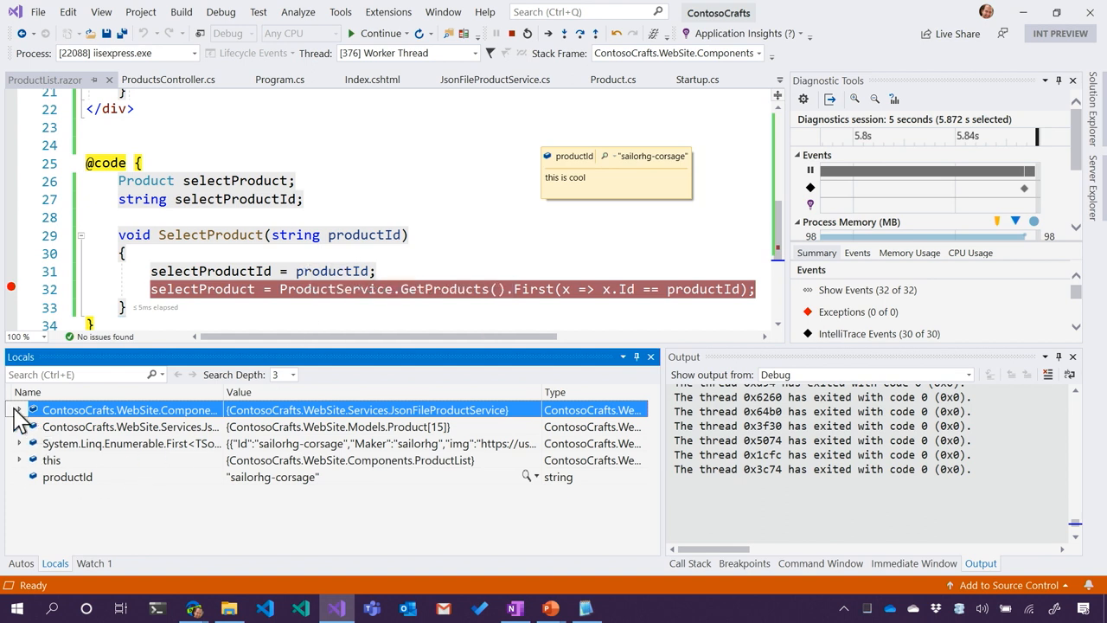
{"action": "left_click", "coordinate": [19, 408]}
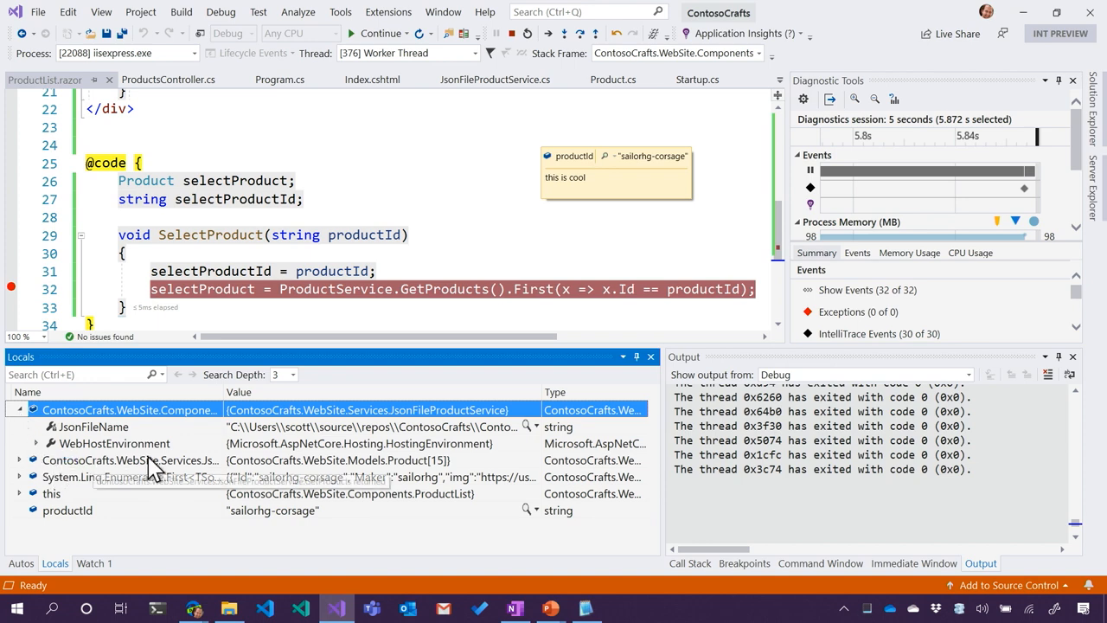
{"action": "mouse_move", "coordinate": [315, 441]}
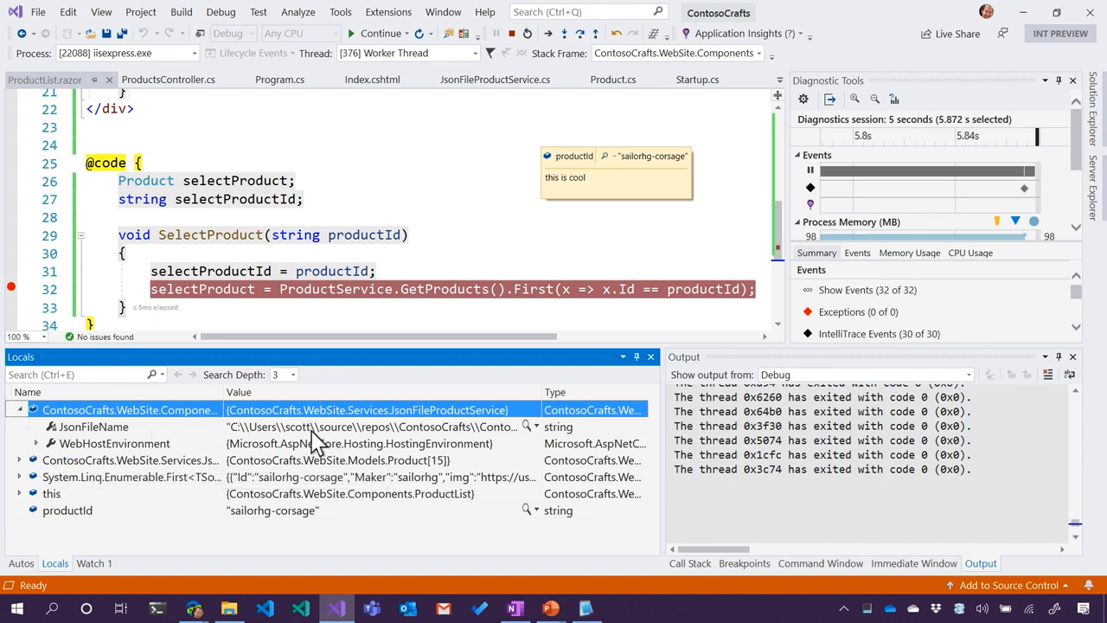
{"action": "mouse_move", "coordinate": [146, 441]}
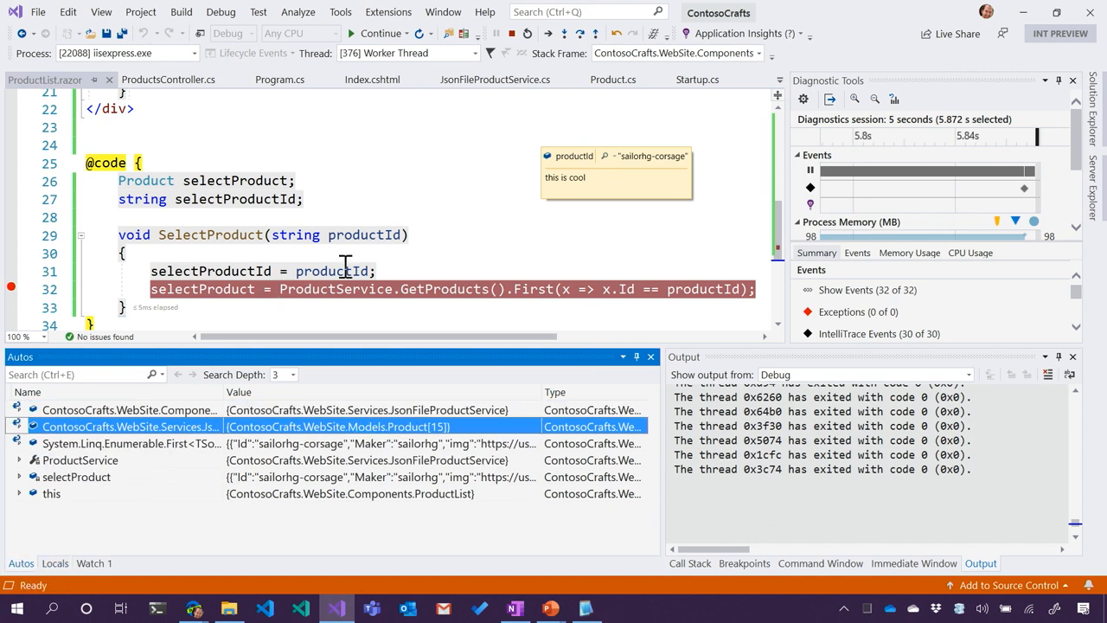
{"action": "left_click", "coordinate": [223, 269]}
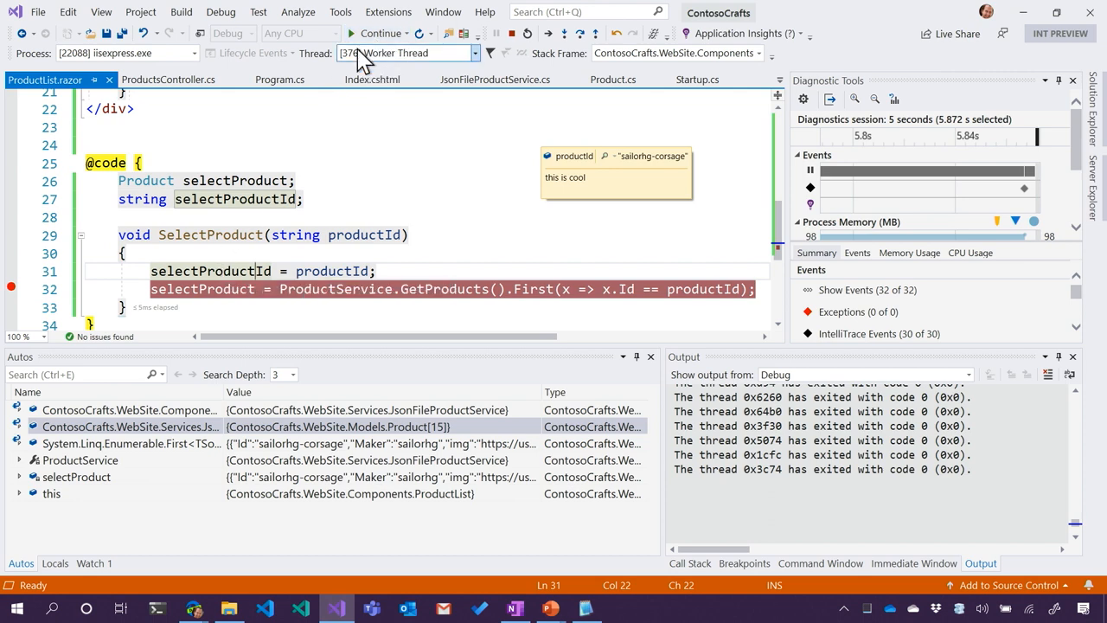
{"action": "left_click", "coordinate": [380, 33]}
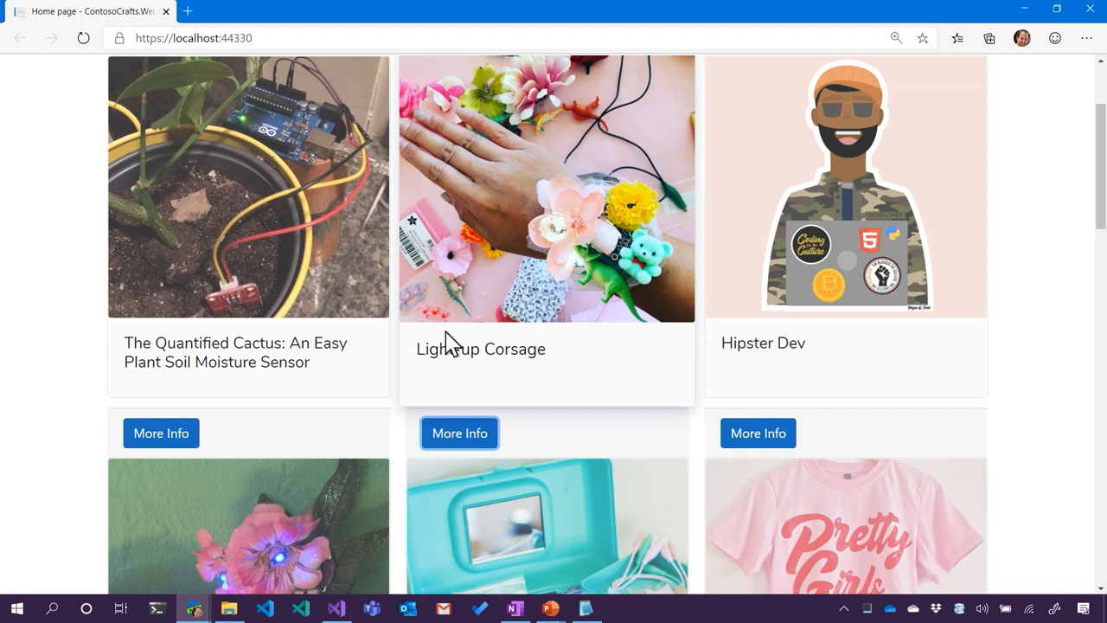
{"action": "mouse_move", "coordinate": [602, 233]}
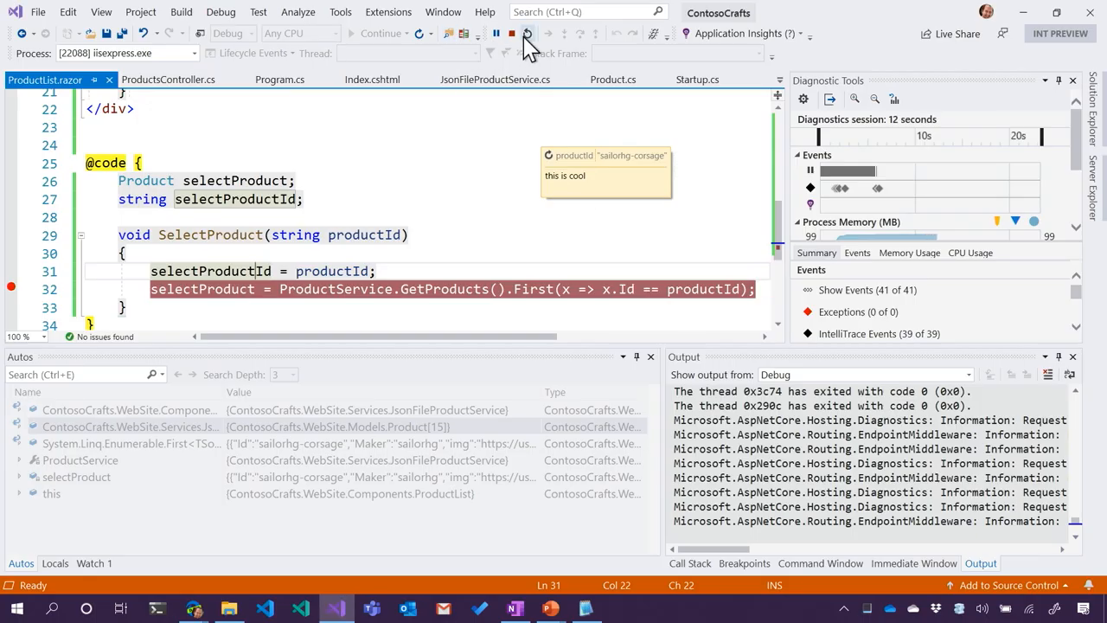
{"action": "left_click", "coordinate": [526, 32]}
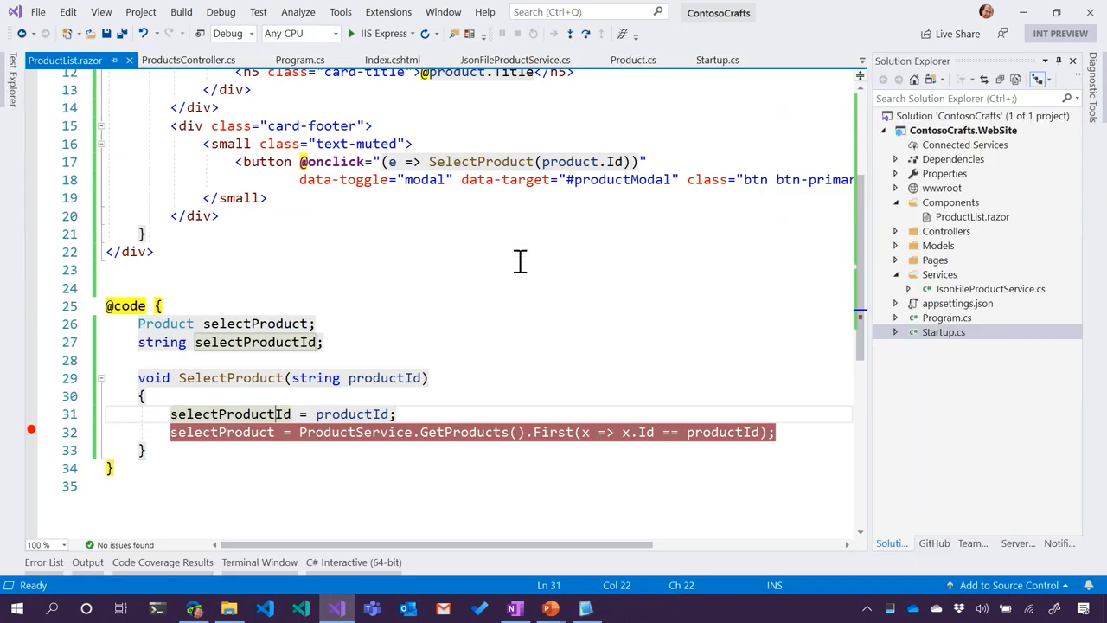
{"action": "scroll", "scroll_direction": "up", "scroll_amount": 3}
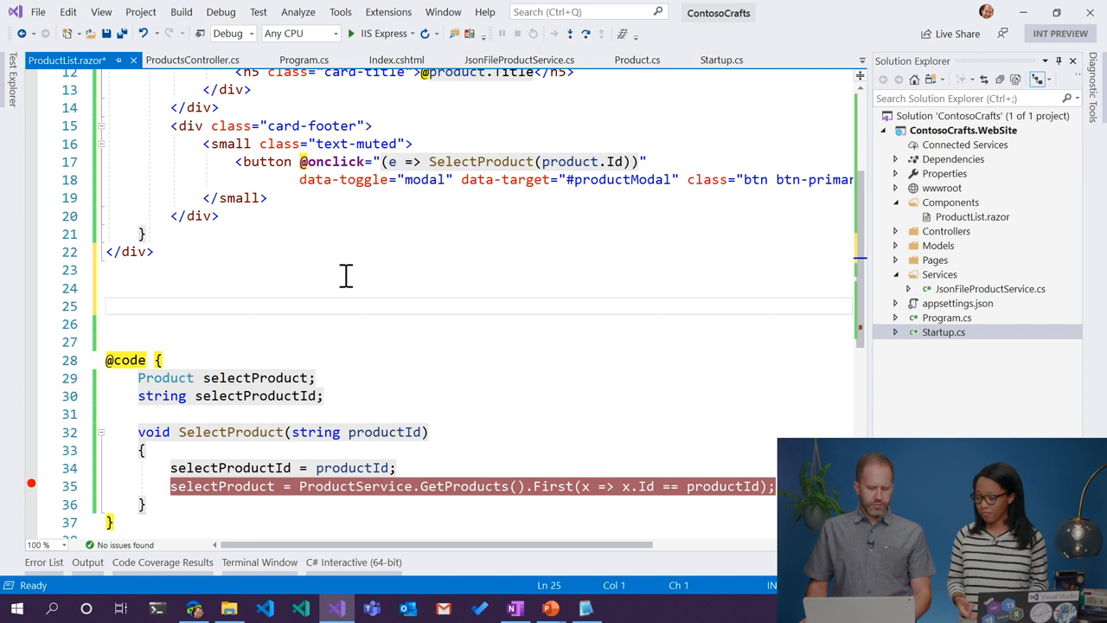
{"action": "type", "text": "@"}
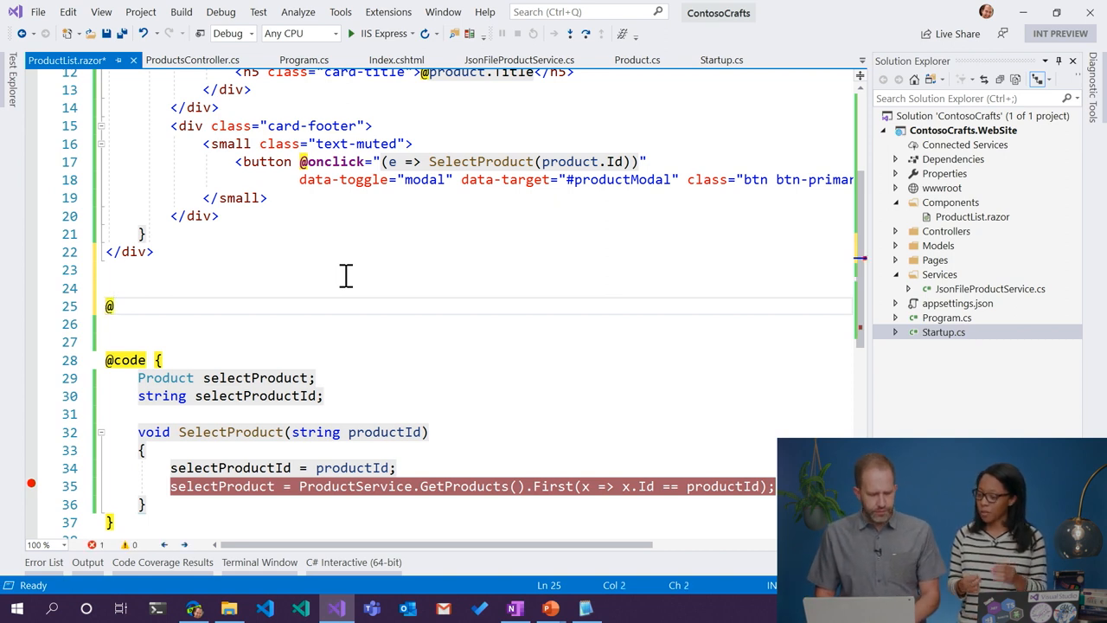
{"action": "key", "text": "Backspace"}
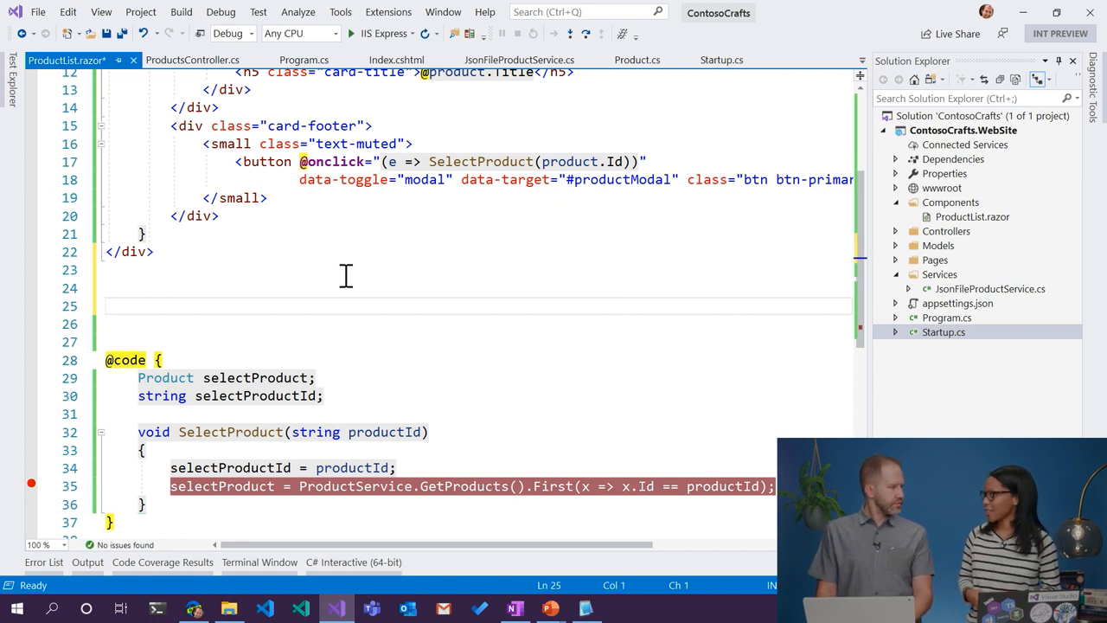
{"action": "type", "text": "@if"}
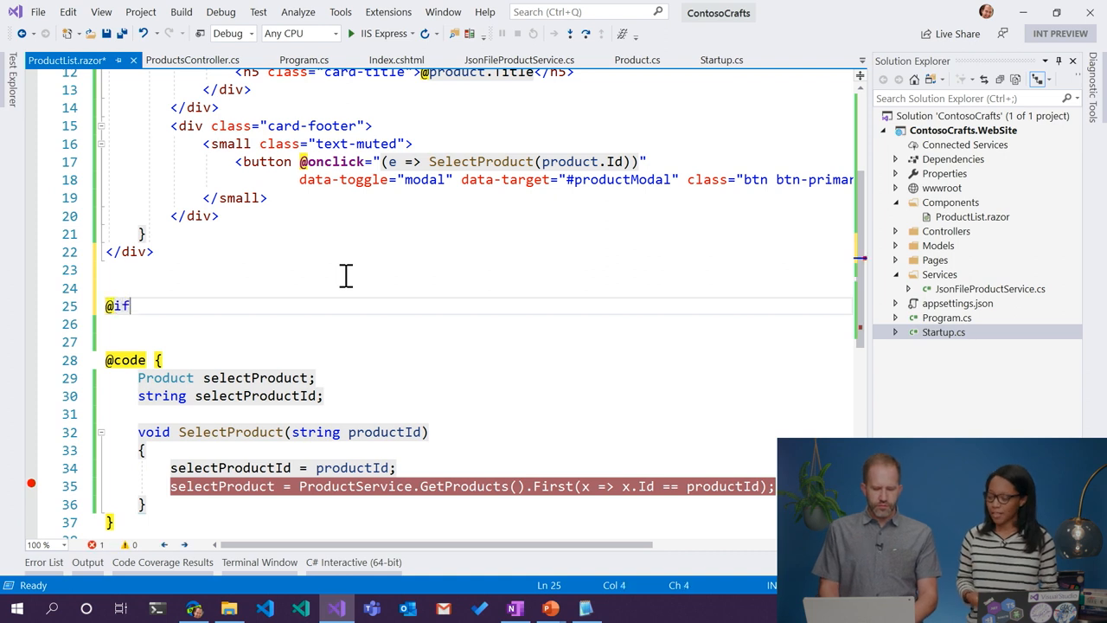
{"action": "type", "text": "(selectProduct !="}
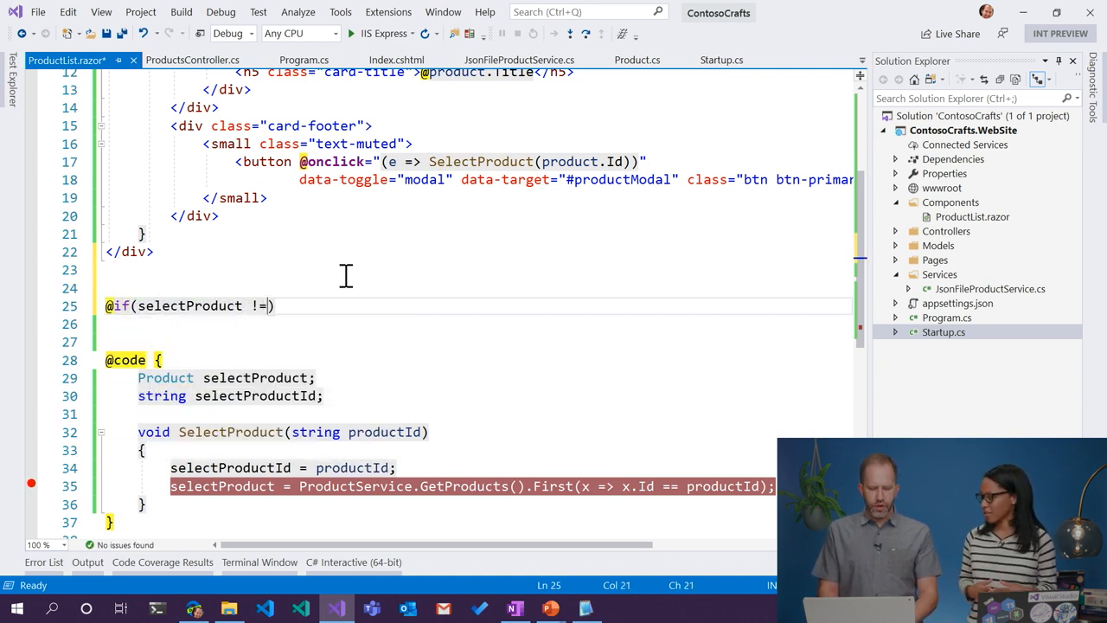
{"action": "type", "text": "null"}
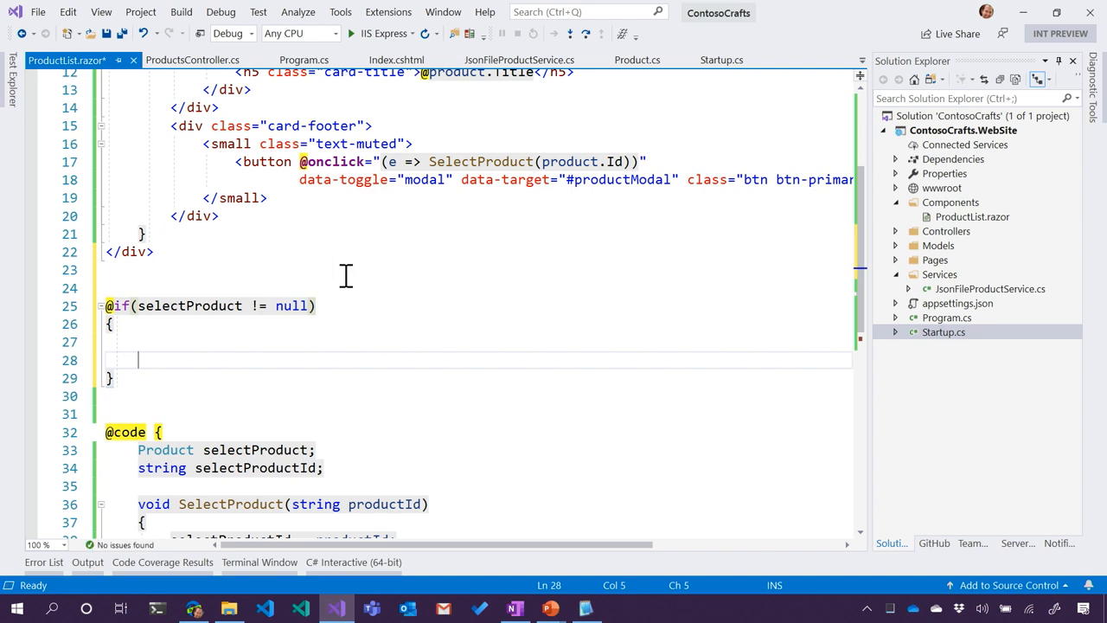
{"action": "scroll", "scroll_direction": "down", "scroll_amount": 3}
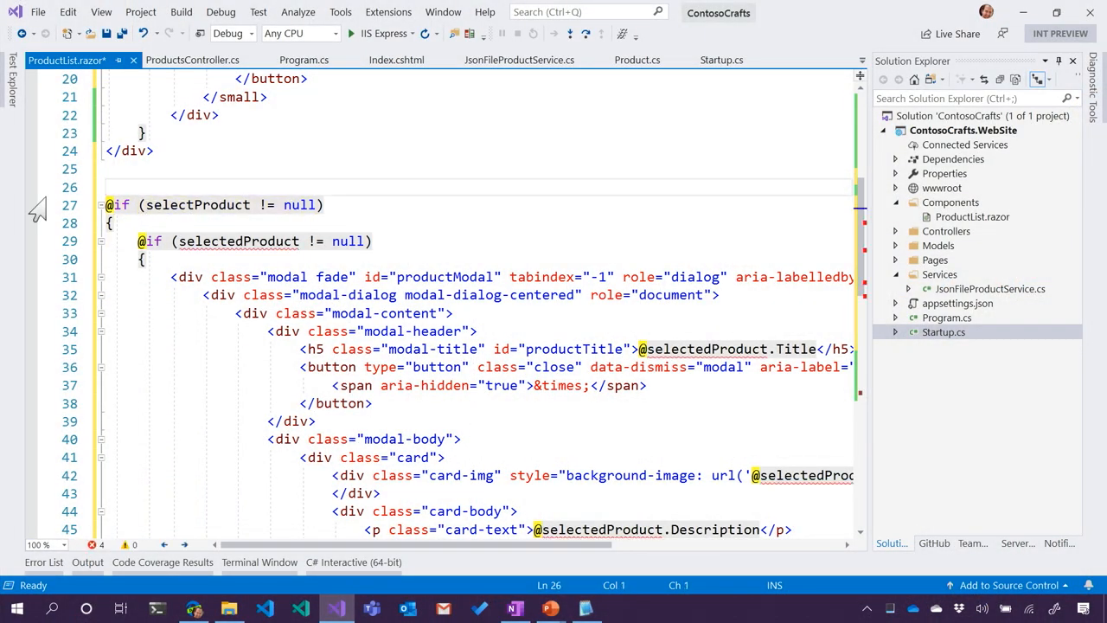
{"action": "scroll", "scroll_direction": "down", "scroll_amount": 3}
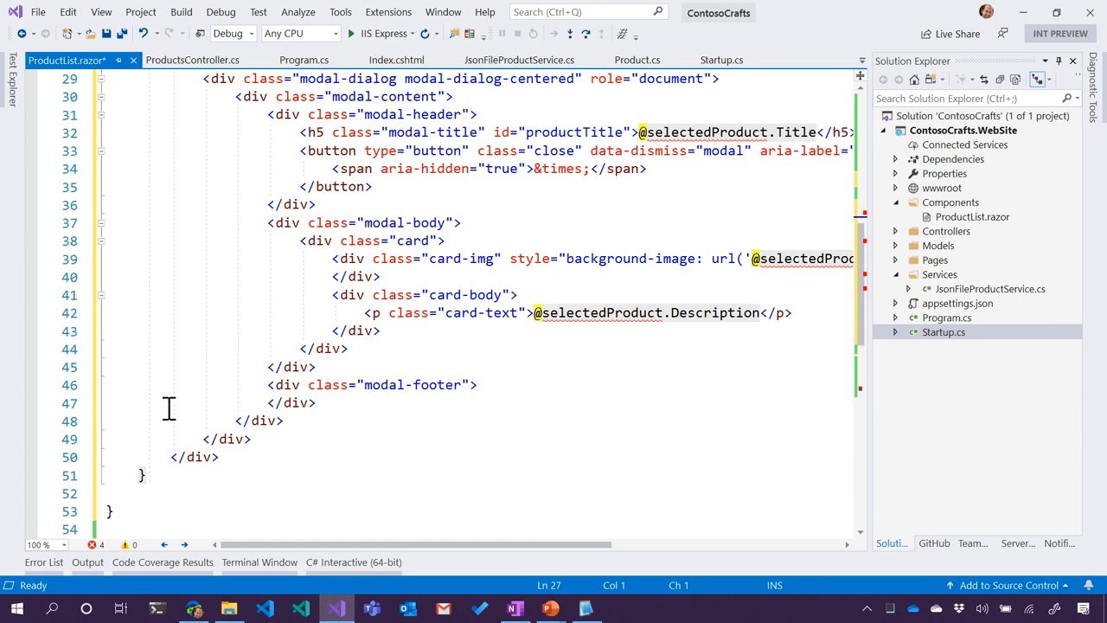
{"action": "left_click", "coordinate": [180, 493]}
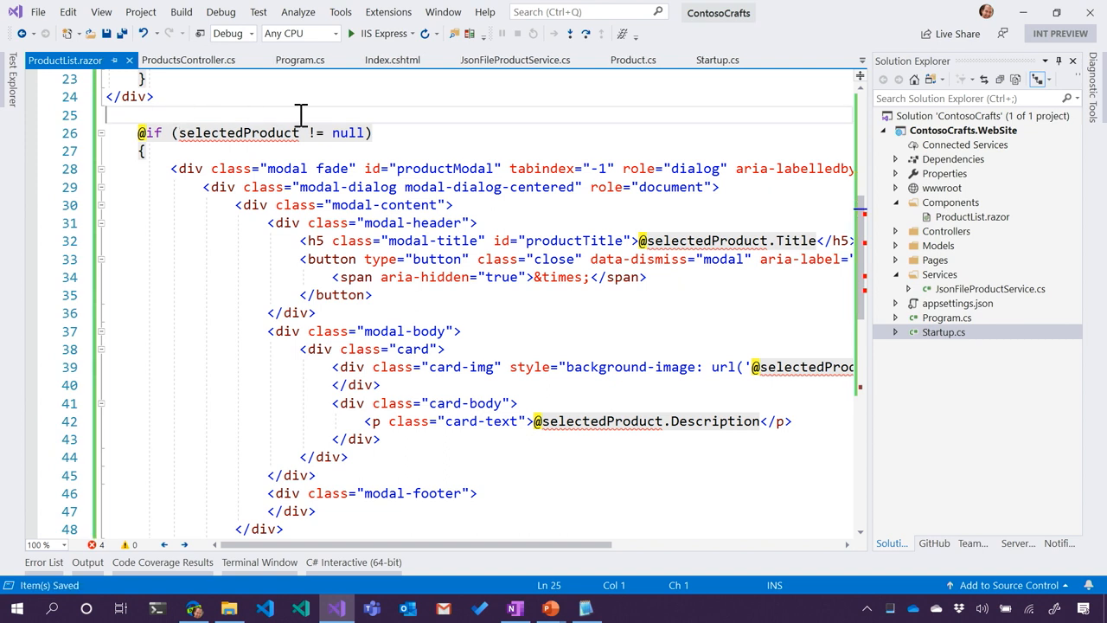
{"action": "mouse_move", "coordinate": [239, 131]}
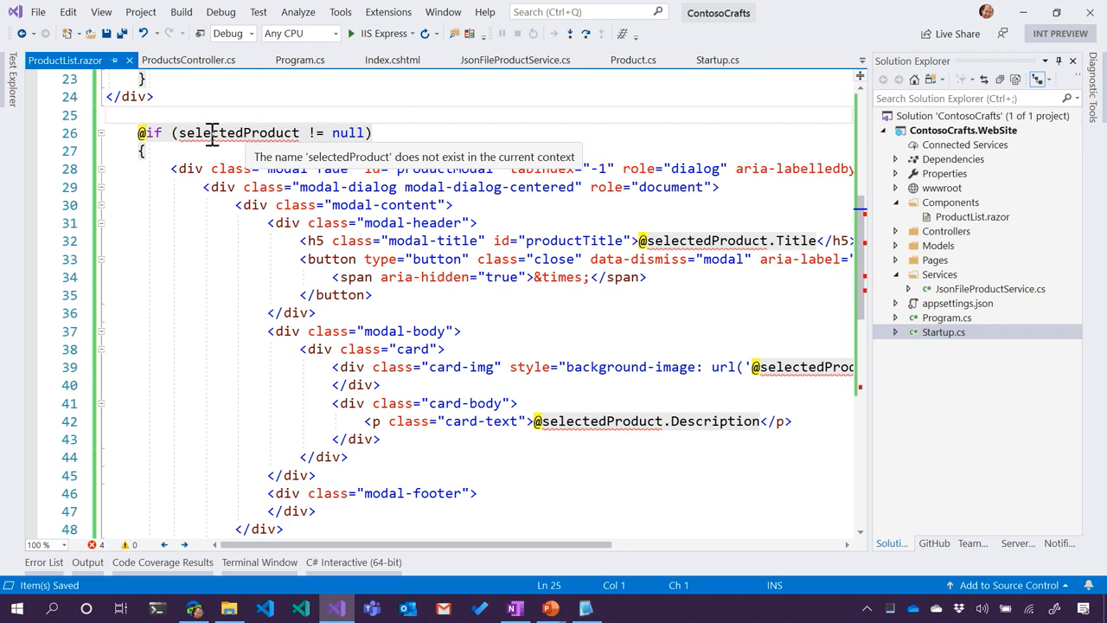
{"action": "scroll", "scroll_direction": "down", "scroll_amount": 3}
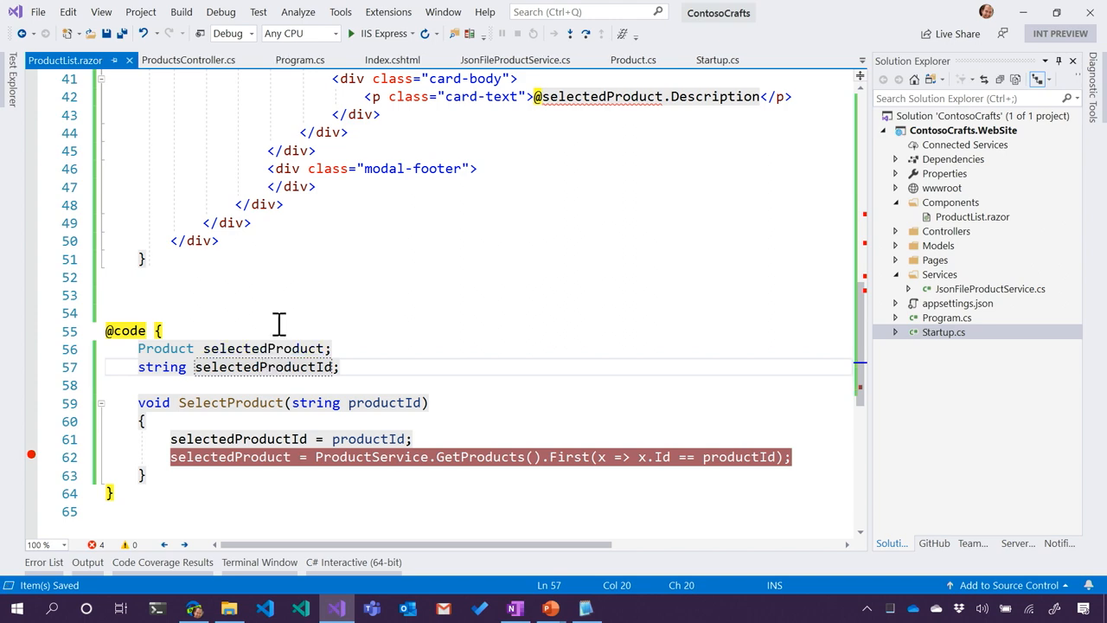
{"action": "scroll", "scroll_direction": "up", "scroll_amount": 3}
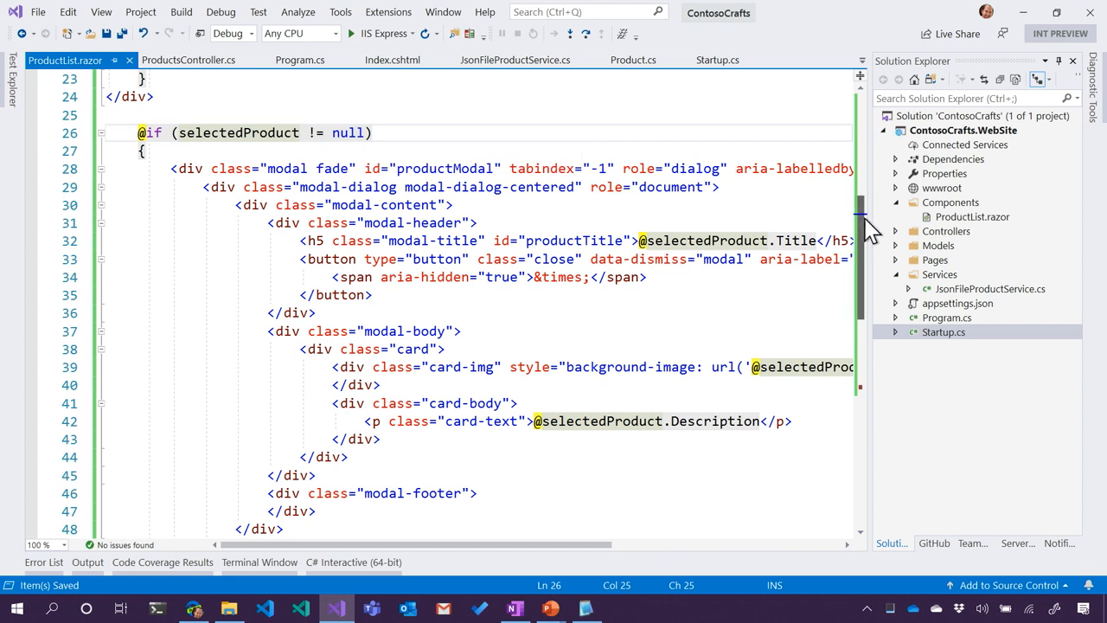
{"action": "mouse_move", "coordinate": [868, 204]}
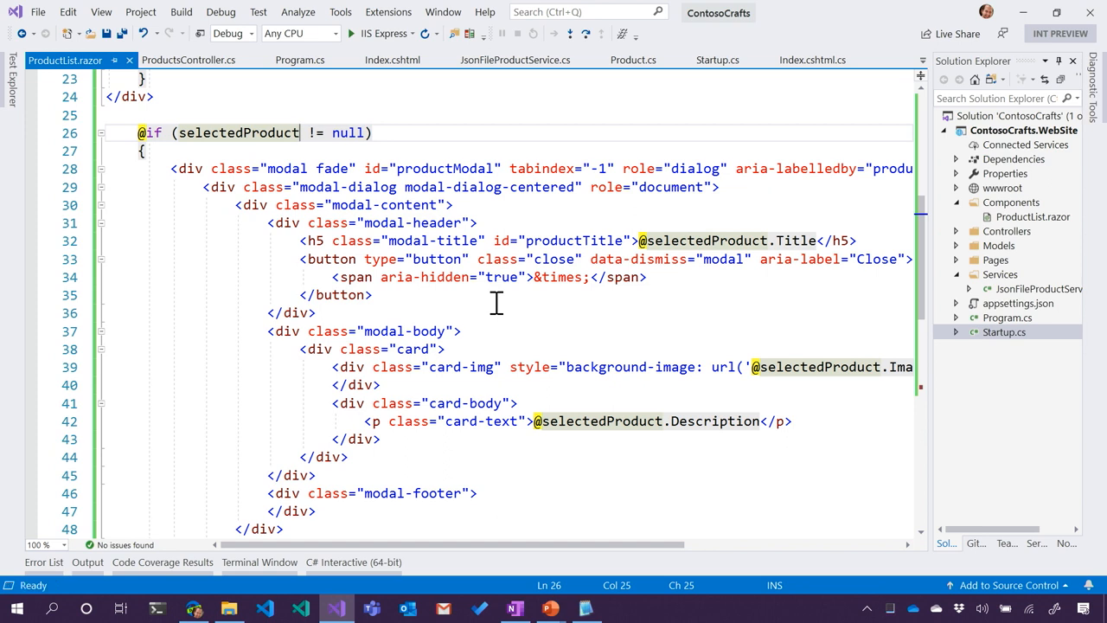
{"action": "mouse_move", "coordinate": [709, 240]}
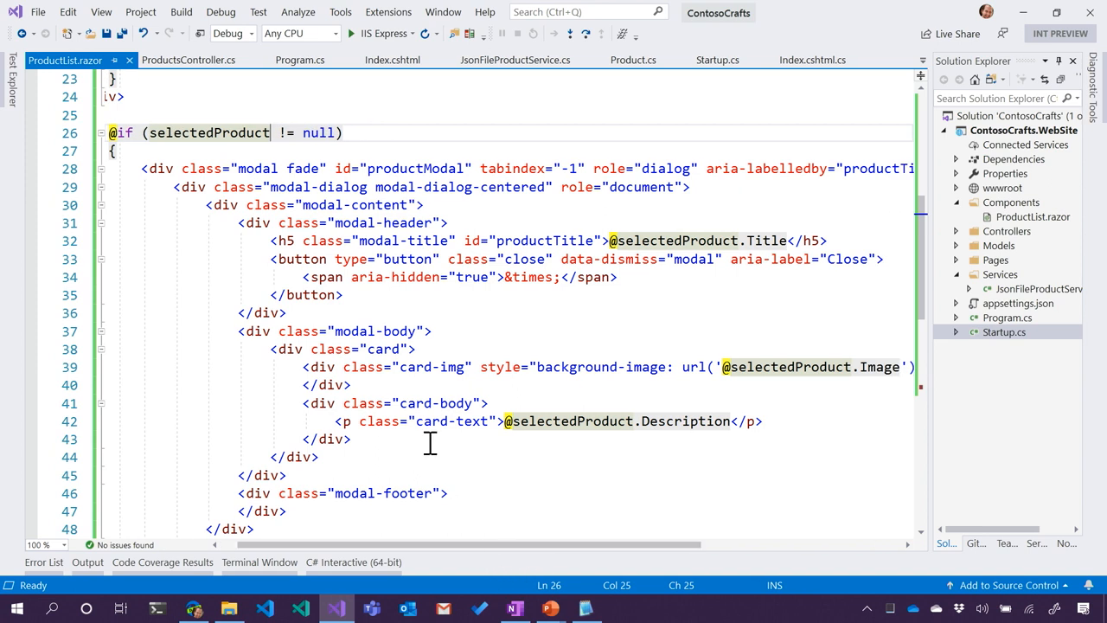
{"action": "mouse_move", "coordinate": [435, 403]}
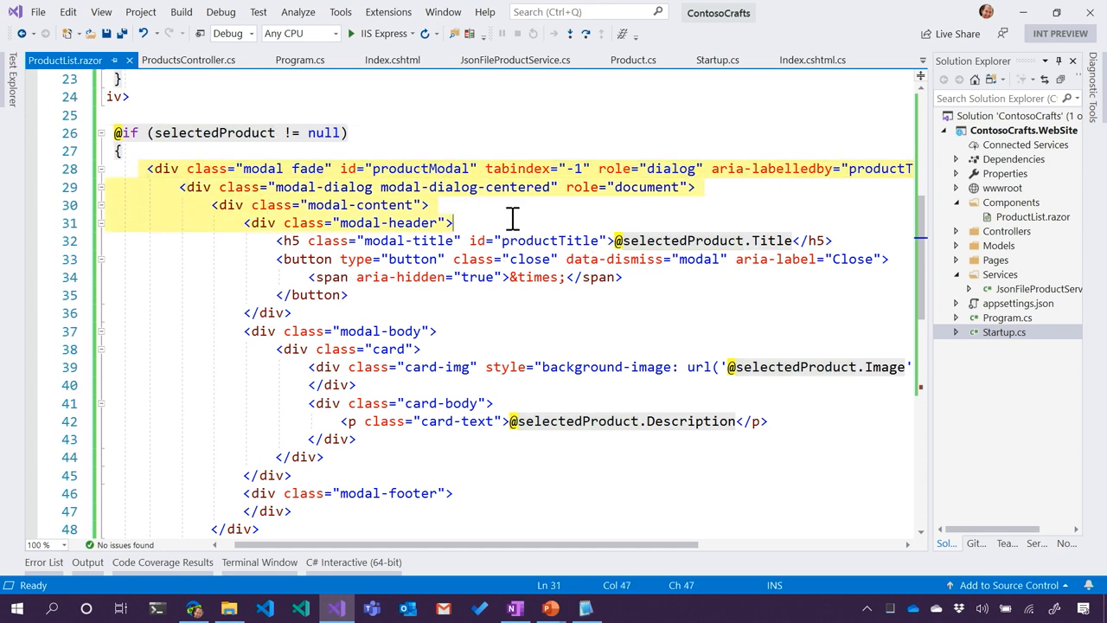
{"action": "left_click", "coordinate": [308, 167]}
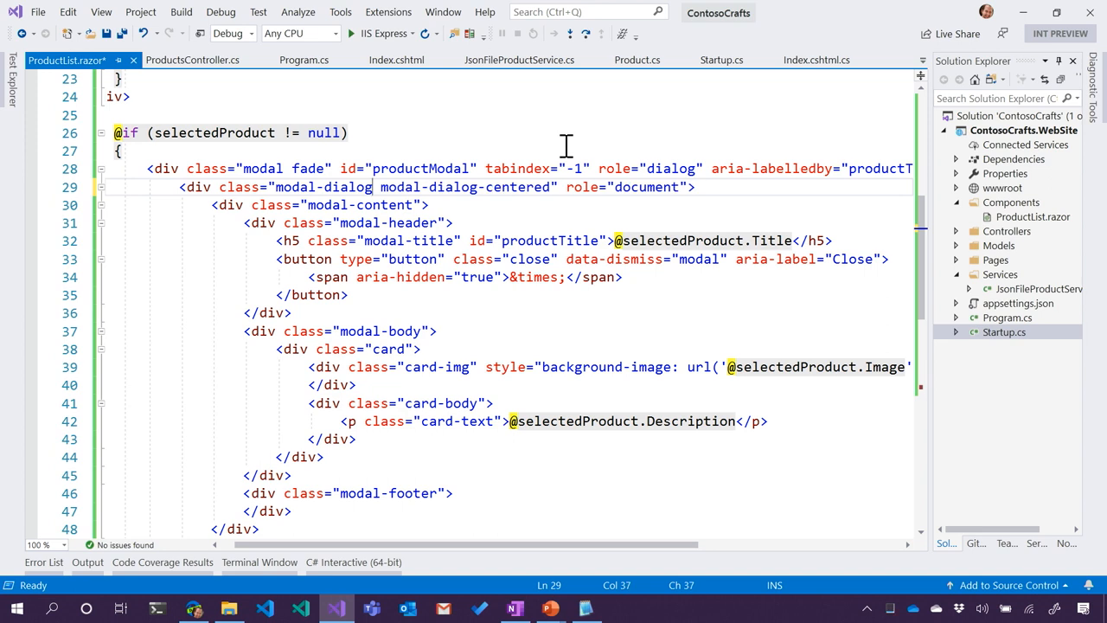
{"action": "mouse_move", "coordinate": [498, 208]}
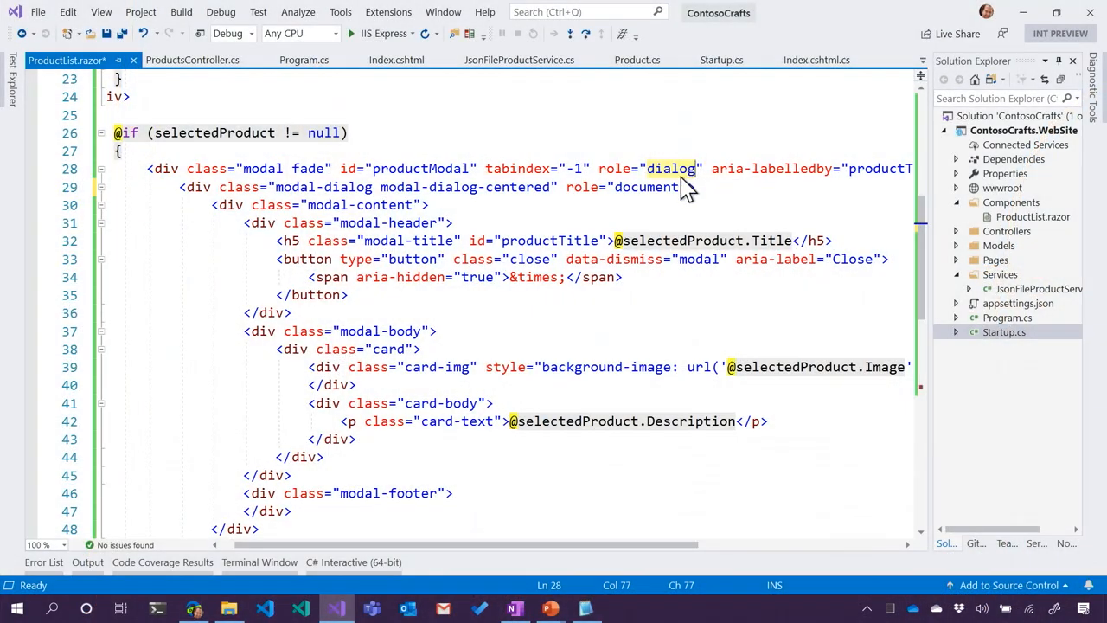
{"action": "mouse_move", "coordinate": [868, 370]}
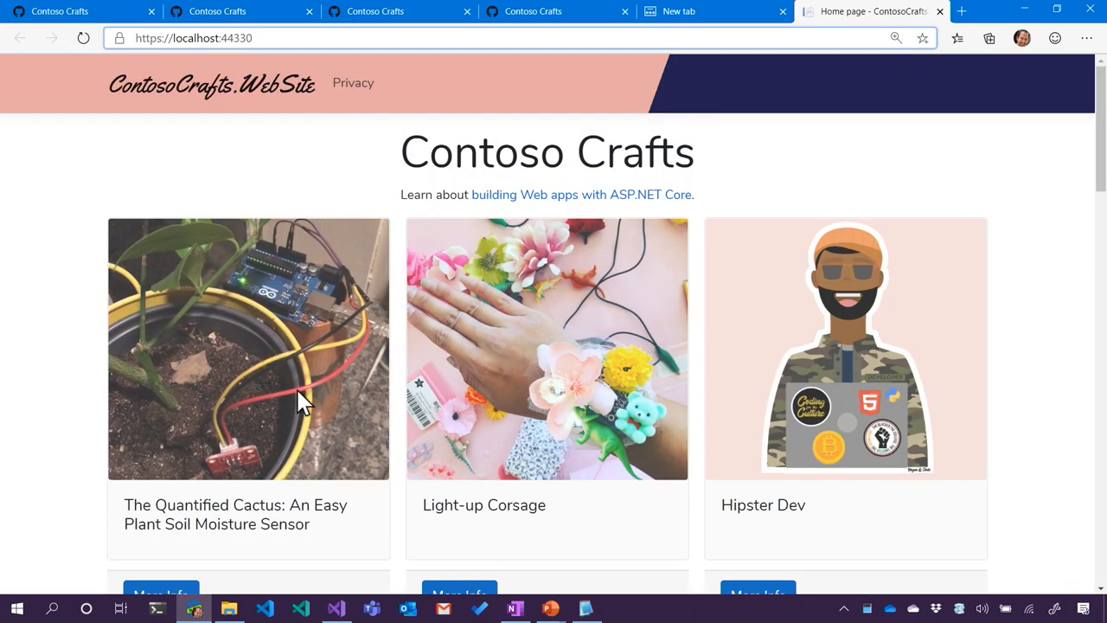
Check the details modal for Light-up Corsage and Ruby Sis, closing each one
{"action": "scroll", "scroll_direction": "down", "scroll_amount": 3}
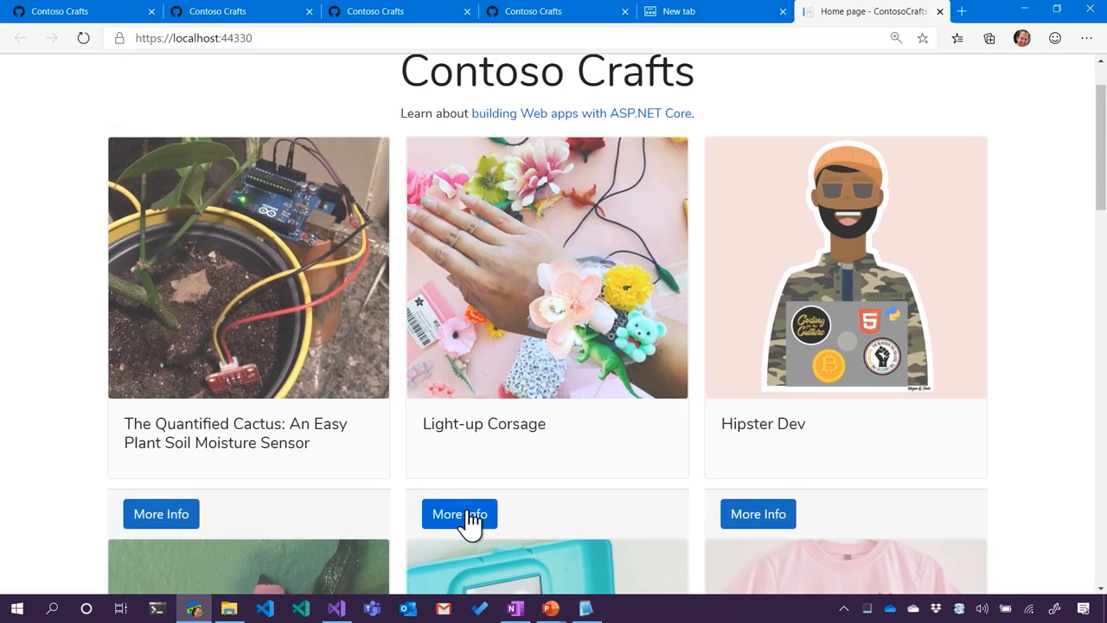
{"action": "left_click", "coordinate": [460, 512]}
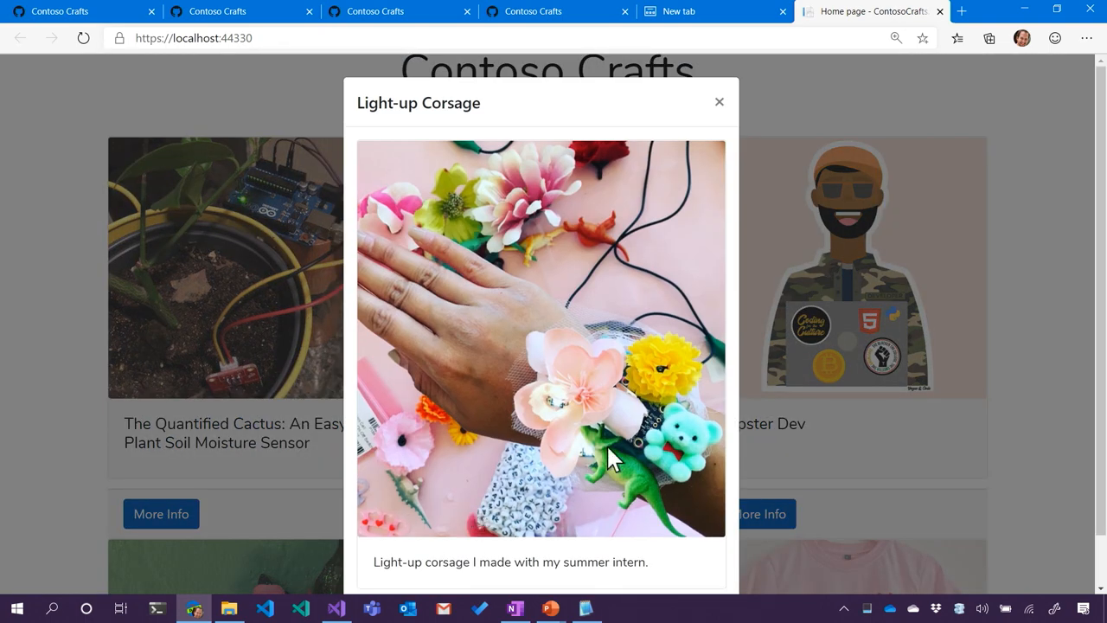
{"action": "left_click", "coordinate": [896, 38]}
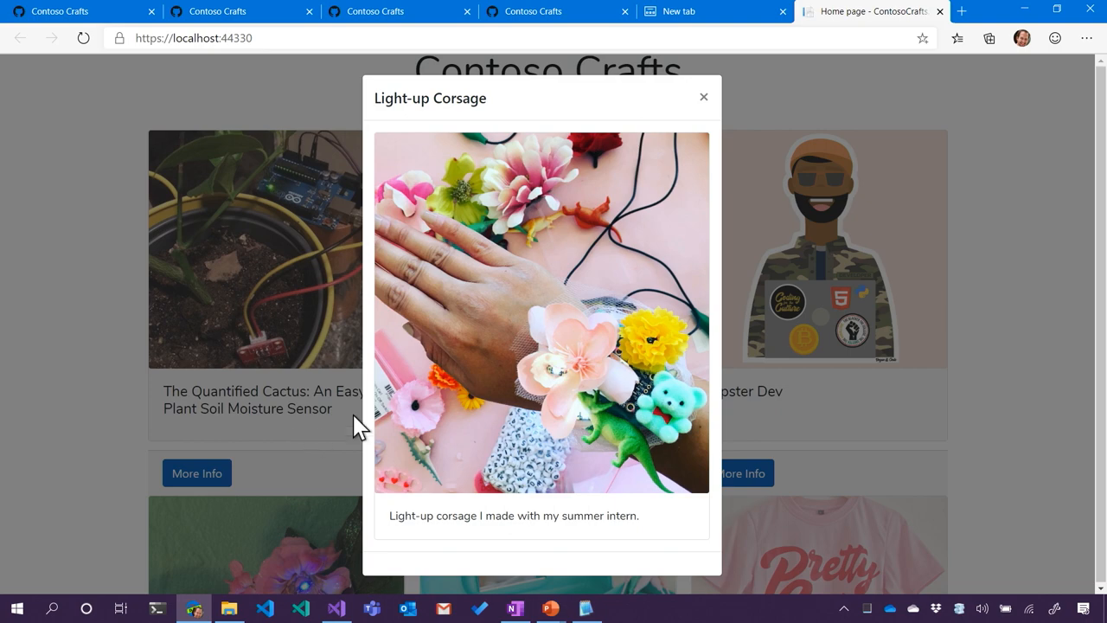
{"action": "left_click", "coordinate": [702, 96]}
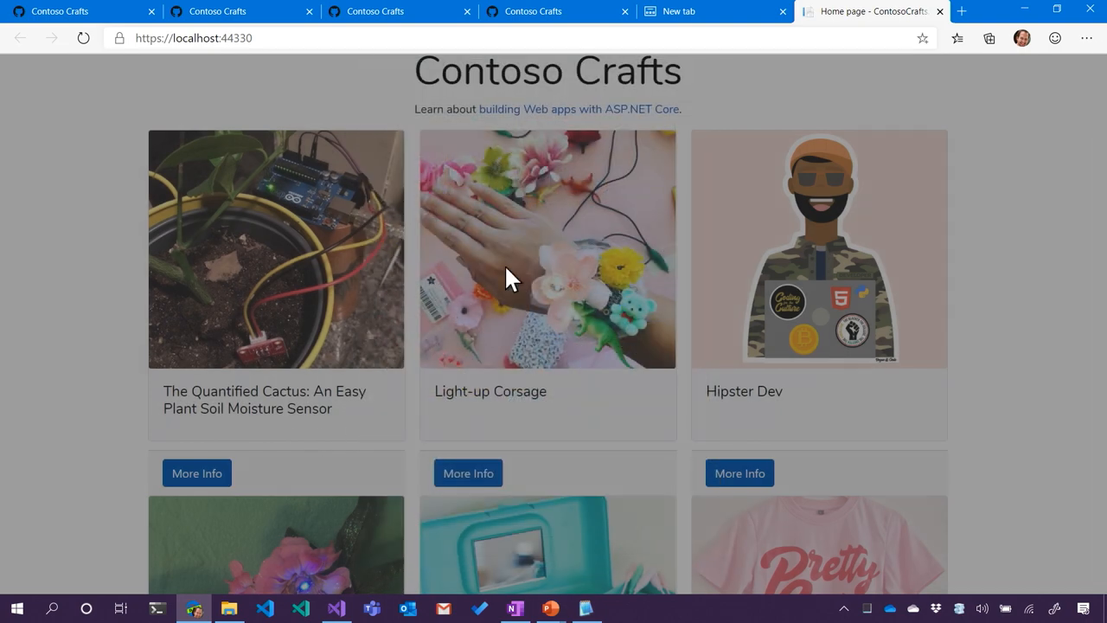
{"action": "scroll", "scroll_direction": "down", "scroll_amount": 3}
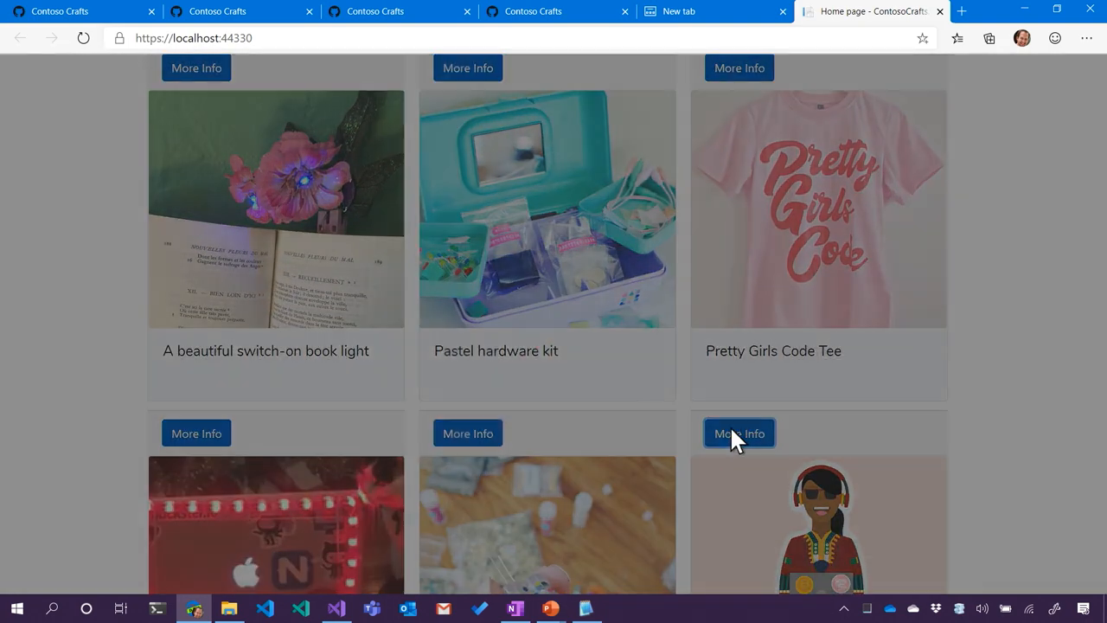
{"action": "scroll", "scroll_direction": "down", "scroll_amount": 3}
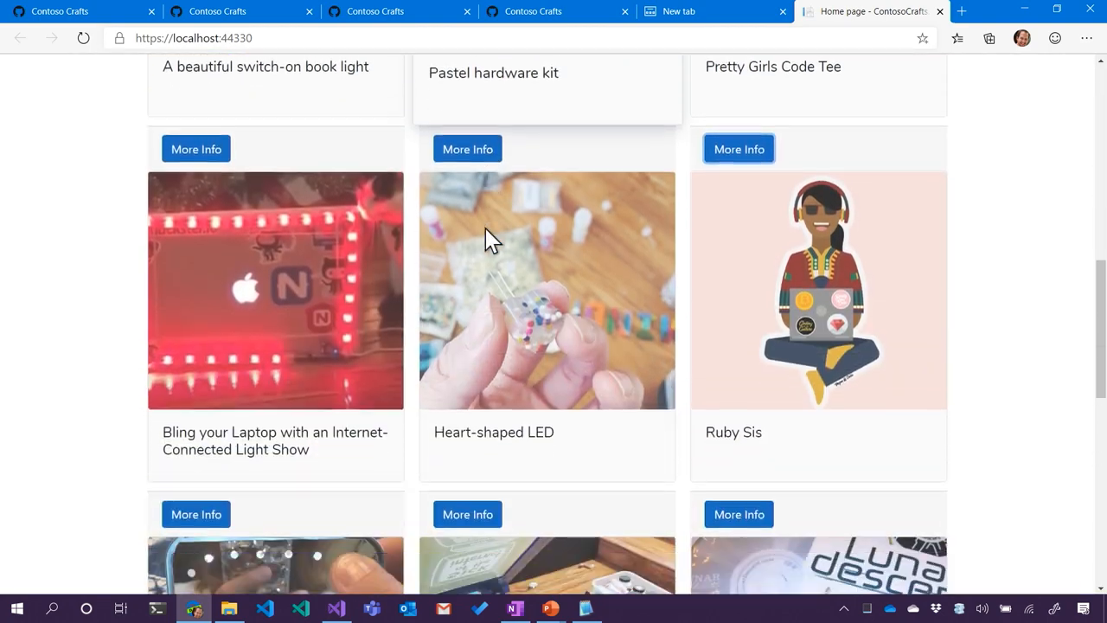
{"action": "left_click", "coordinate": [738, 149]}
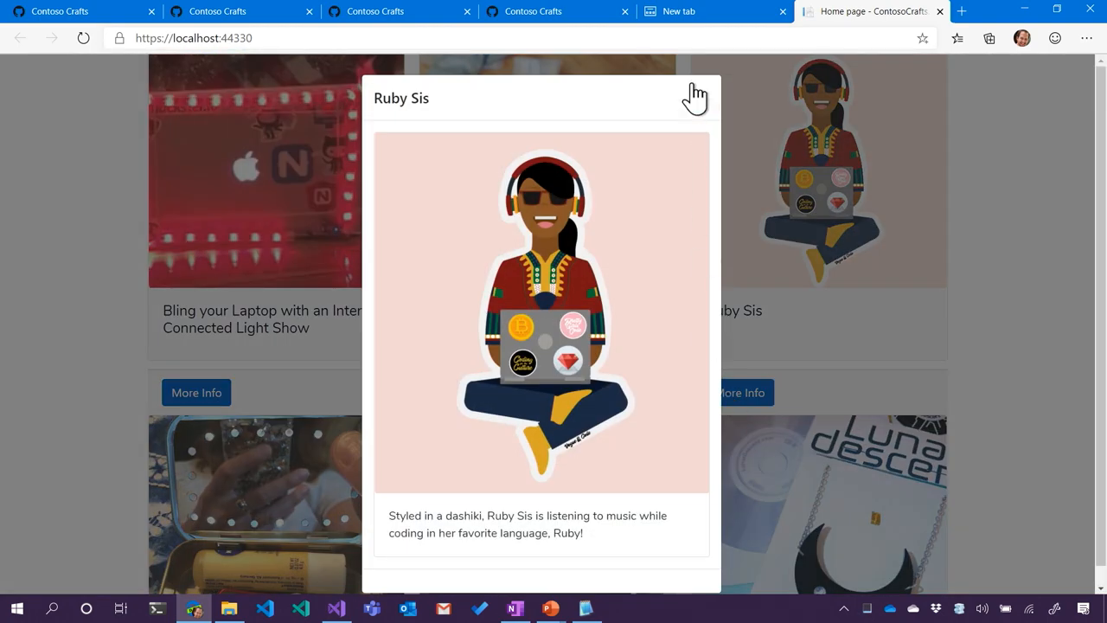
{"action": "left_click", "coordinate": [696, 95]}
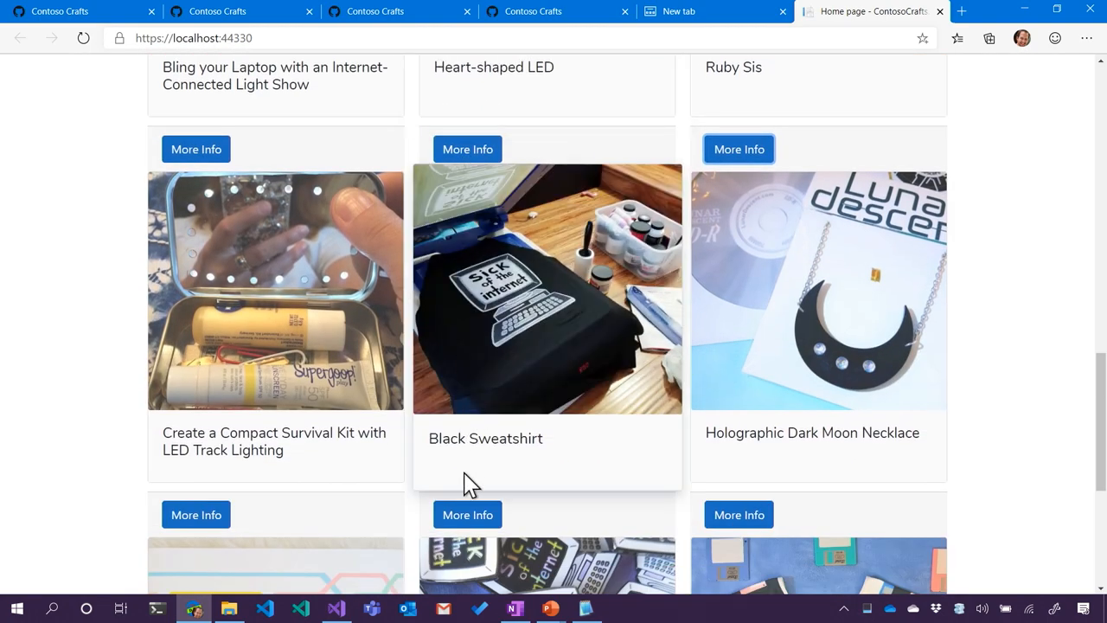
Check the modal for Black Sweatshirt, Sick of the Internet Pins and Light-up Corsage, then return to the source
{"action": "left_click", "coordinate": [467, 149]}
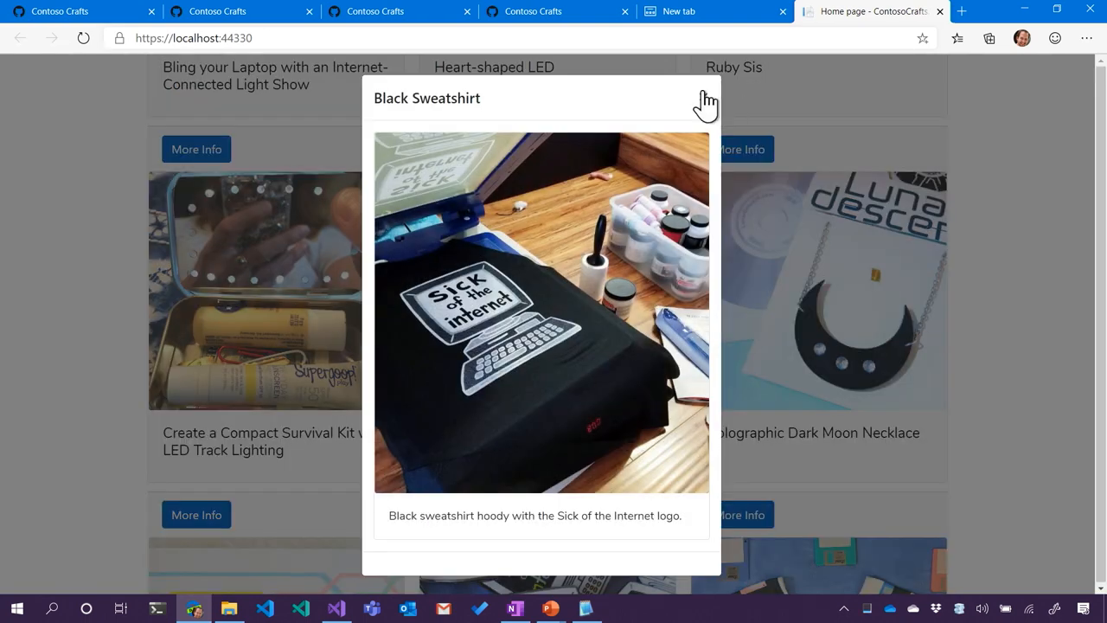
{"action": "left_click", "coordinate": [704, 97]}
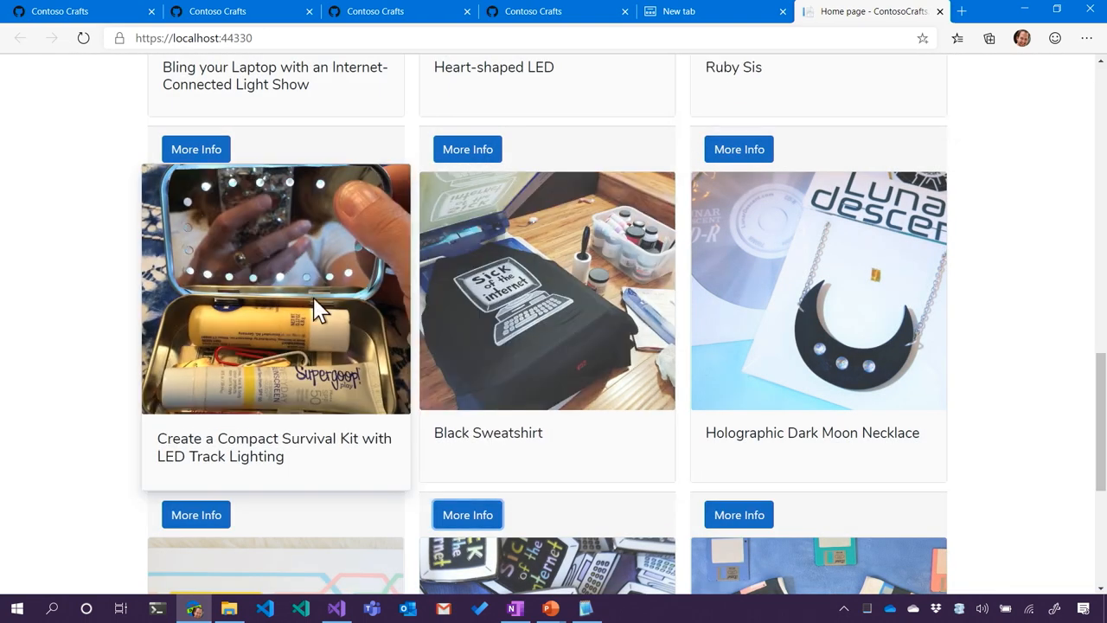
{"action": "left_click", "coordinate": [197, 149]}
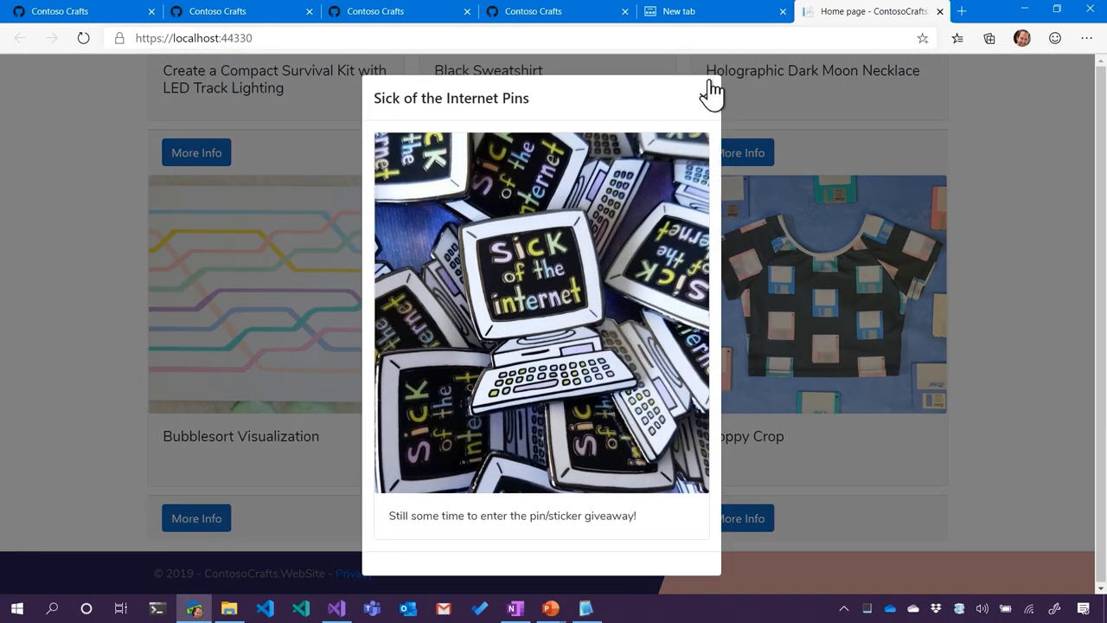
{"action": "left_click", "coordinate": [711, 90]}
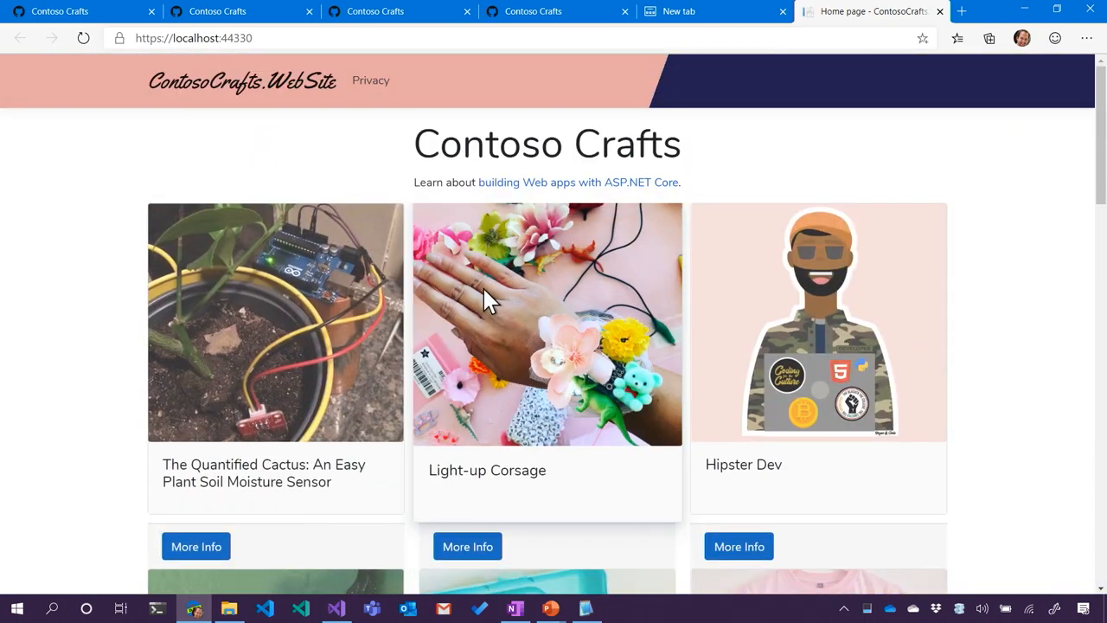
{"action": "mouse_move", "coordinate": [477, 415]}
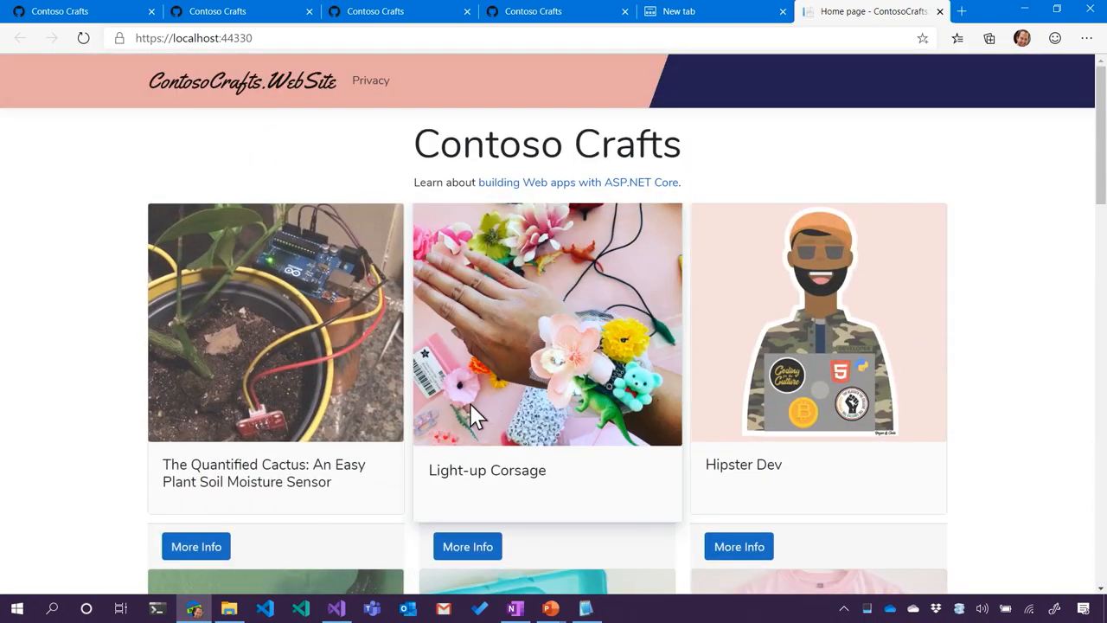
{"action": "left_click", "coordinate": [546, 323]}
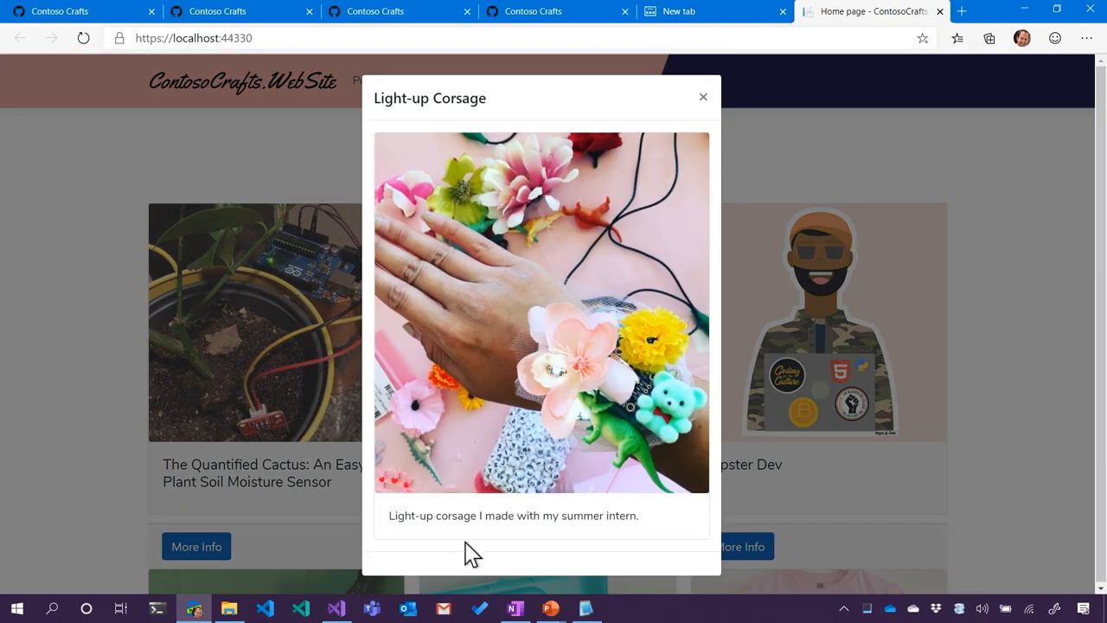
{"action": "left_click", "coordinate": [703, 97]}
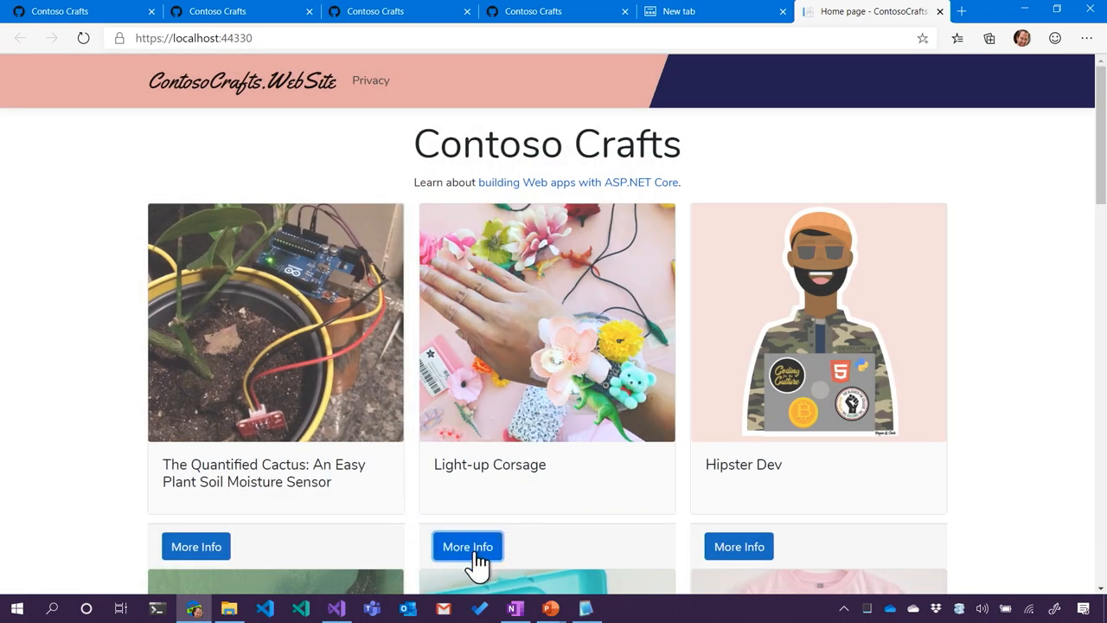
{"action": "left_click", "coordinate": [467, 547]}
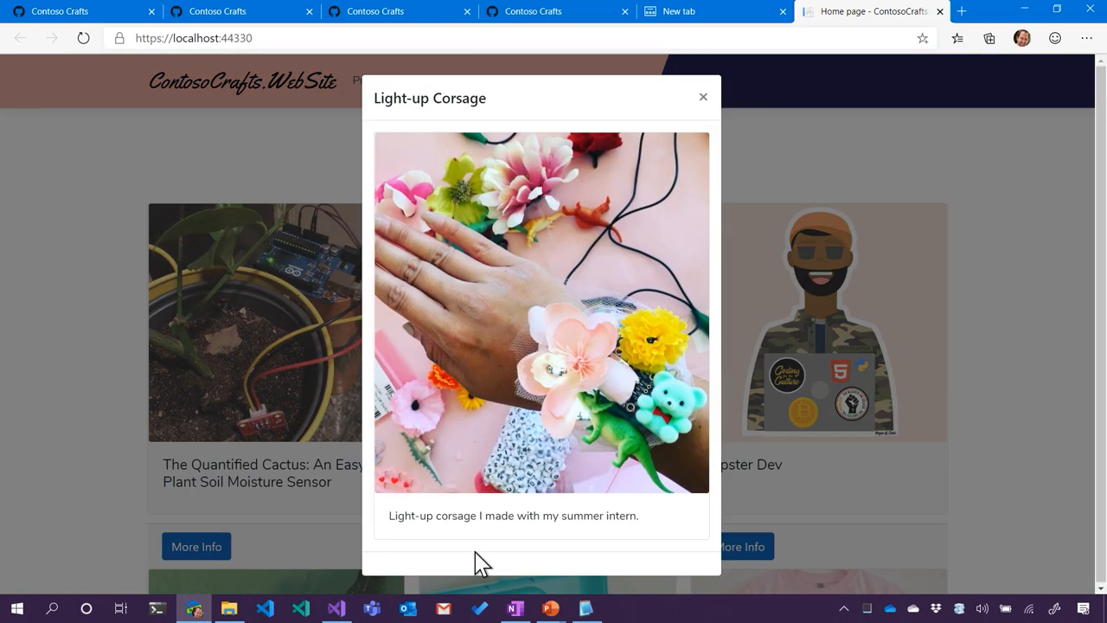
{"action": "left_click", "coordinate": [299, 609]}
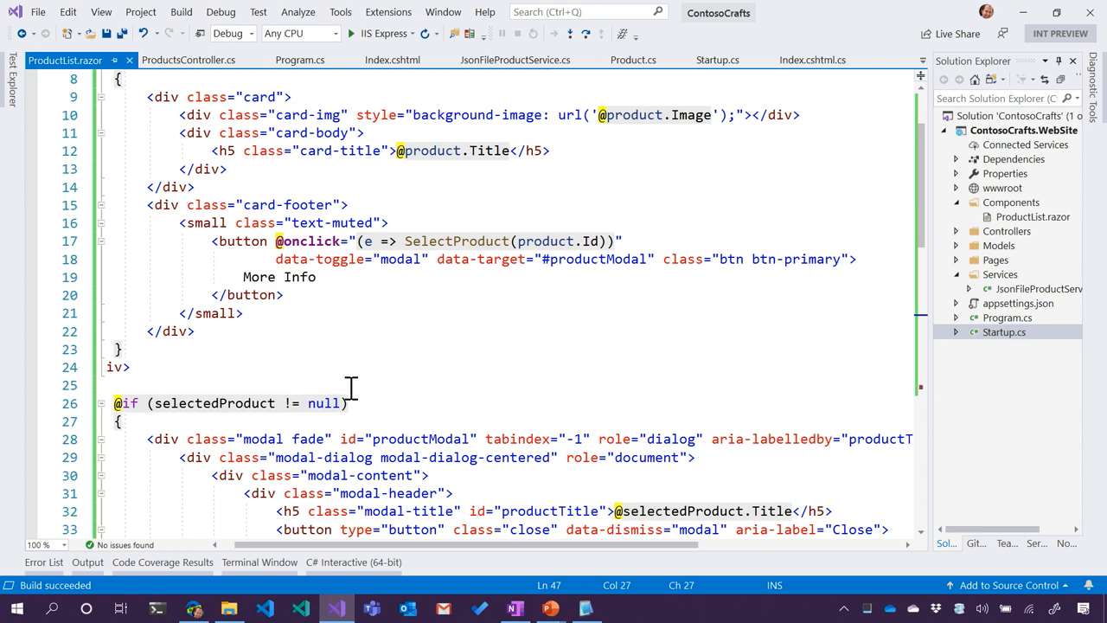
{"action": "scroll", "scroll_direction": "down", "scroll_amount": 3}
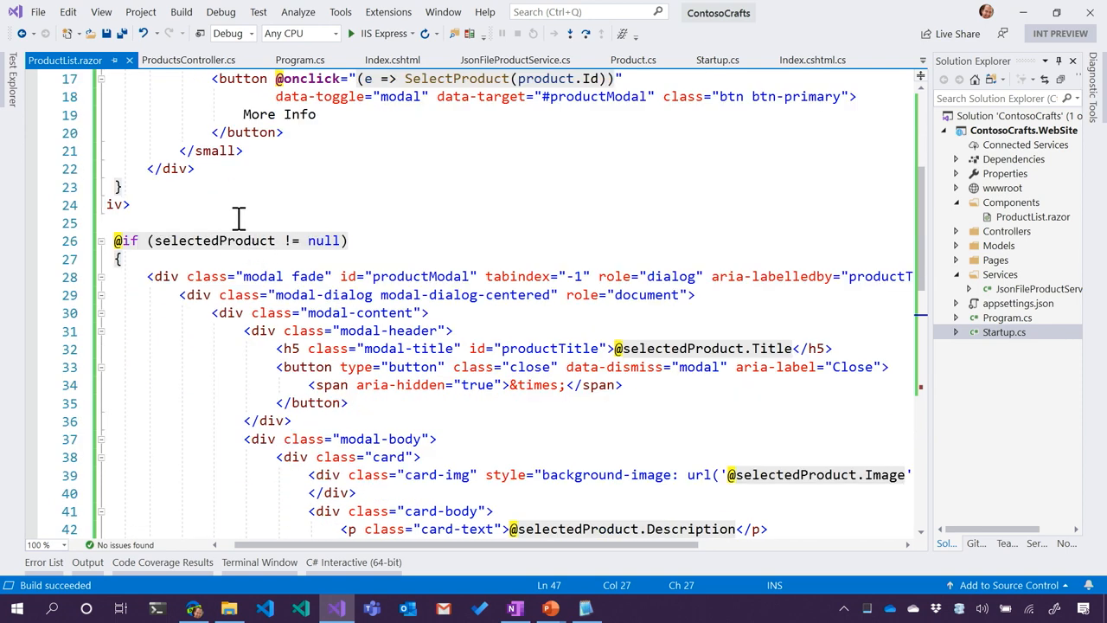
{"action": "scroll", "scroll_direction": "down", "scroll_amount": 3}
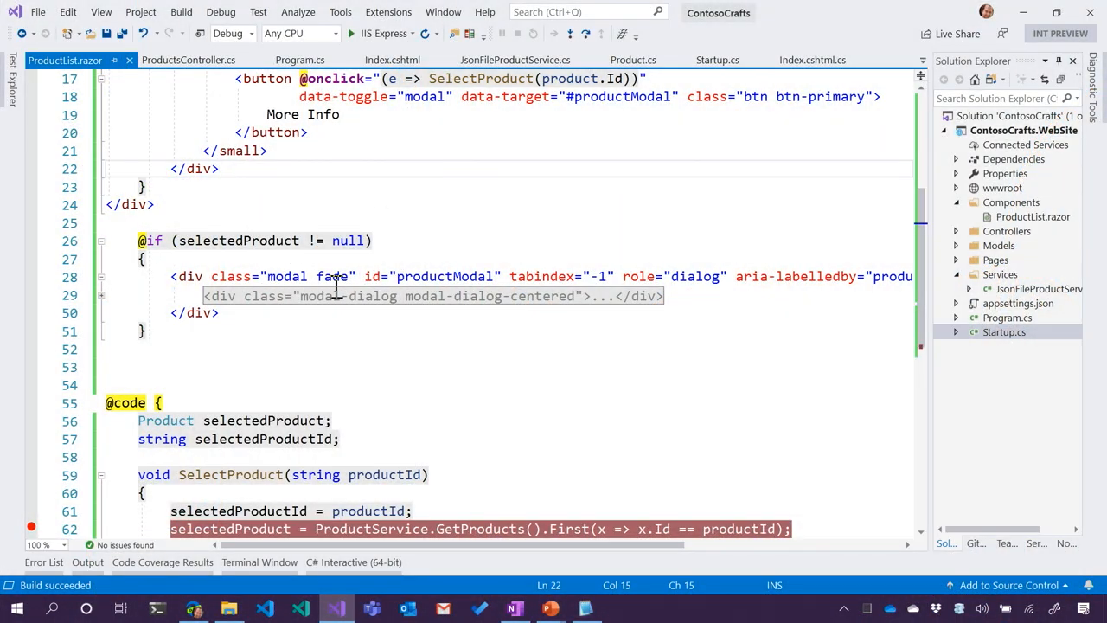
{"action": "mouse_move", "coordinate": [336, 295]}
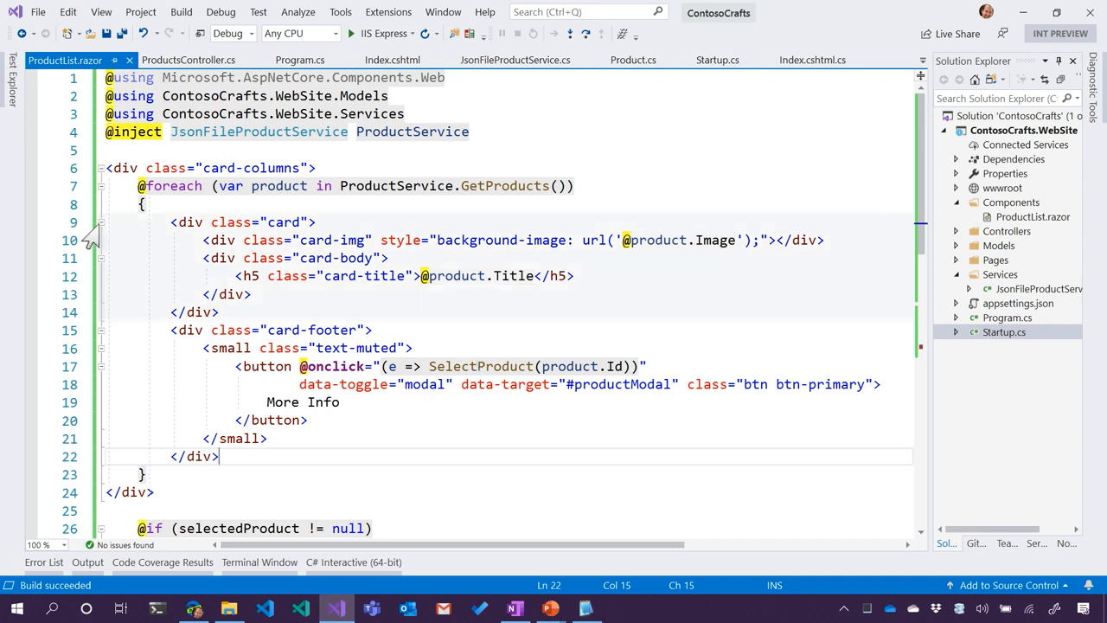
{"action": "left_click", "coordinate": [93, 238]}
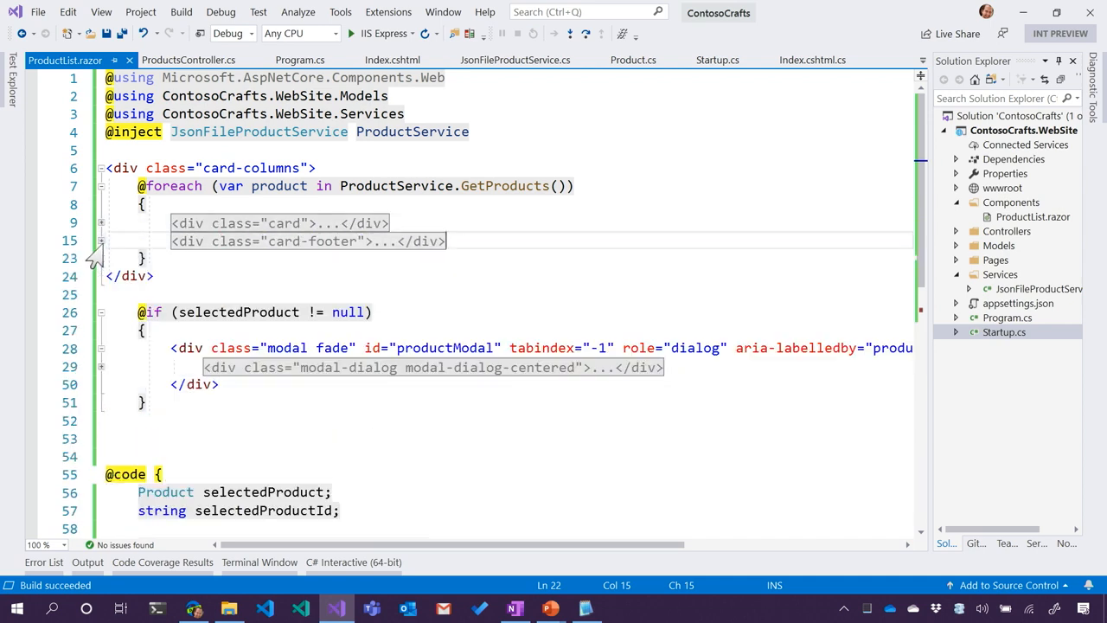
{"action": "left_click", "coordinate": [102, 240]}
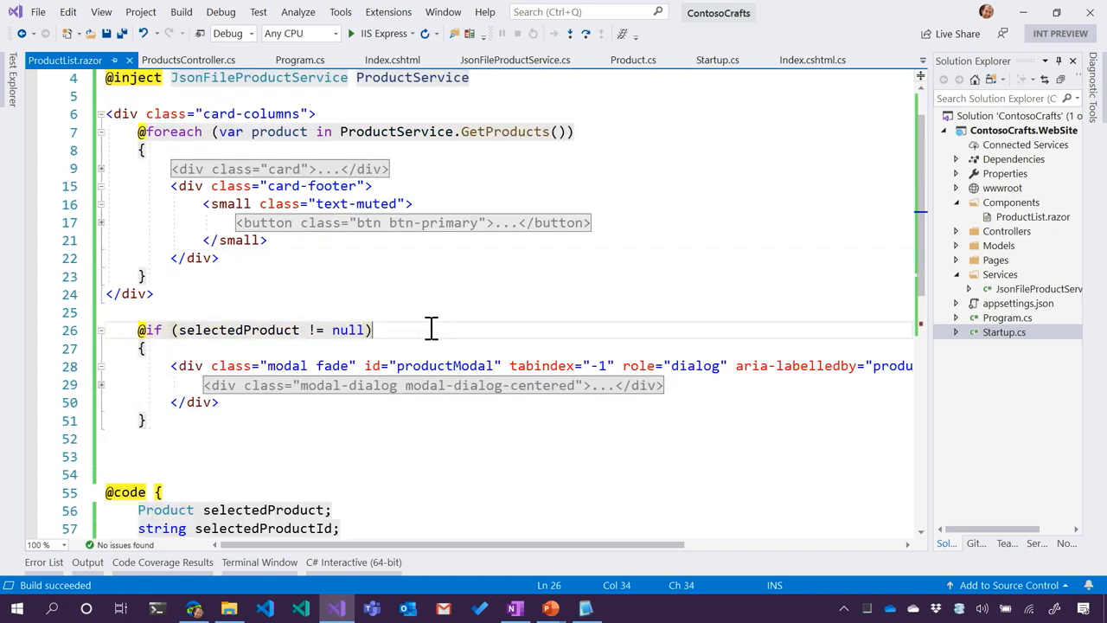
{"action": "scroll", "scroll_direction": "down", "scroll_amount": 3}
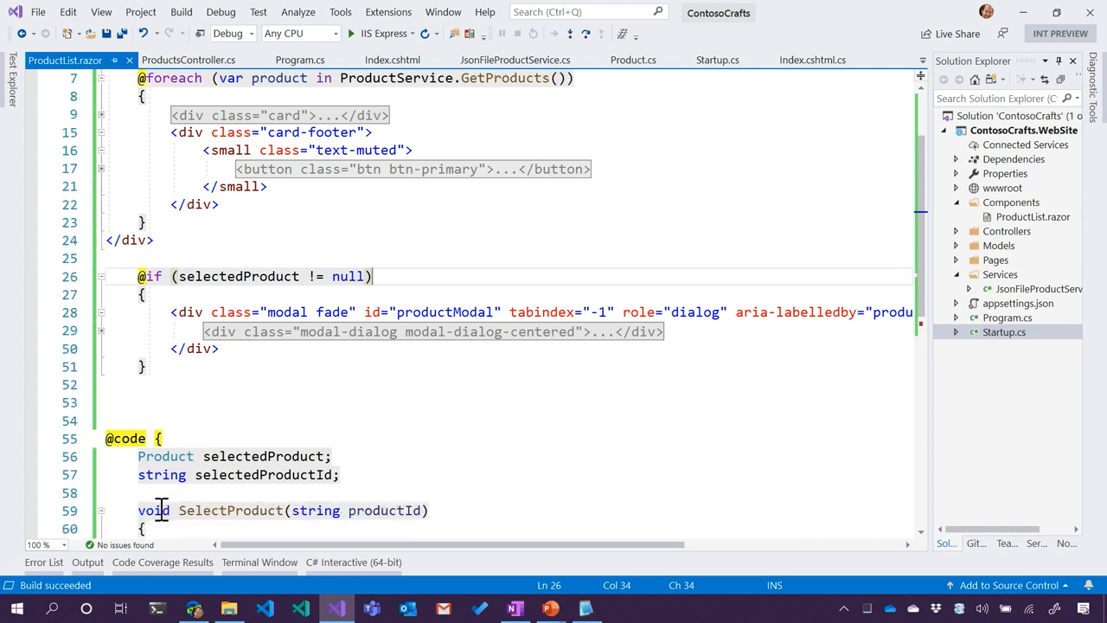
{"action": "scroll", "scroll_direction": "down", "scroll_amount": 3}
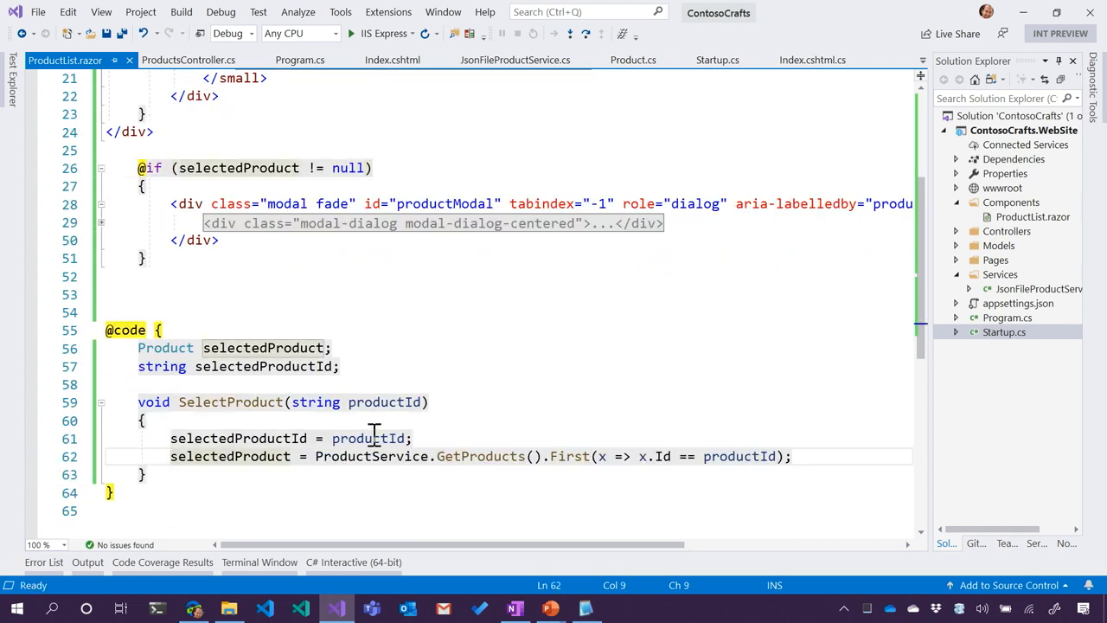
{"action": "mouse_move", "coordinate": [228, 457]}
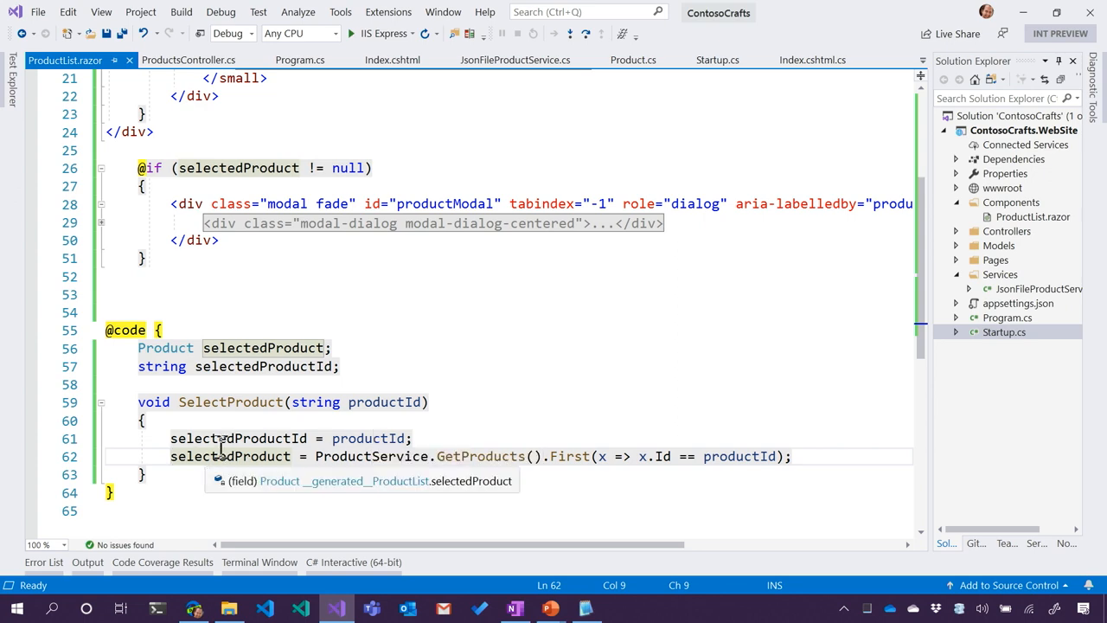
{"action": "scroll", "scroll_direction": "up", "scroll_amount": 3}
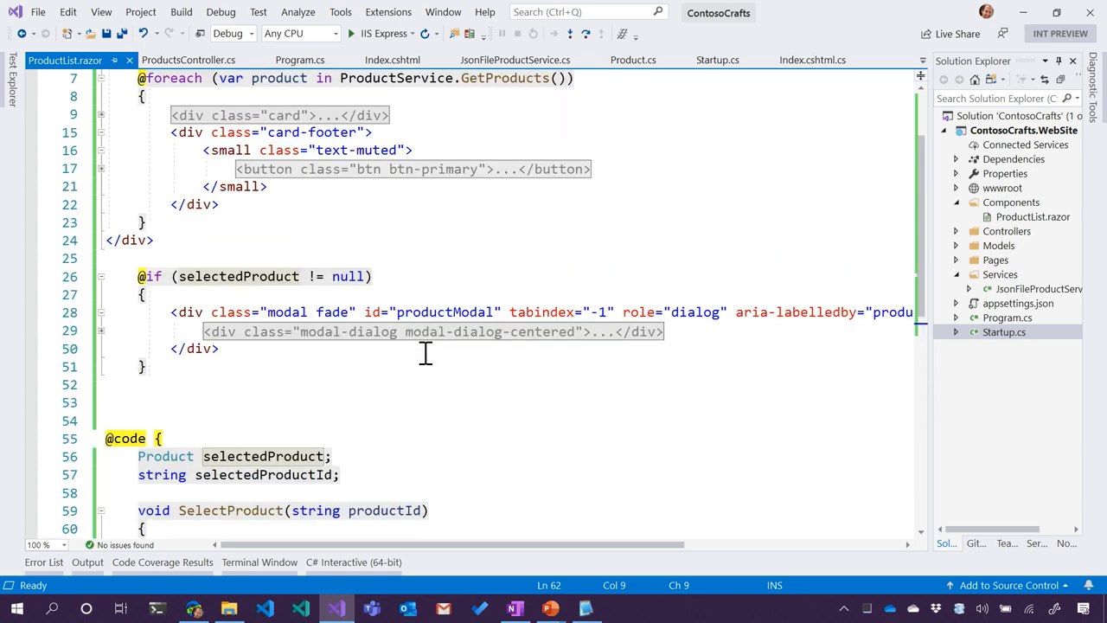